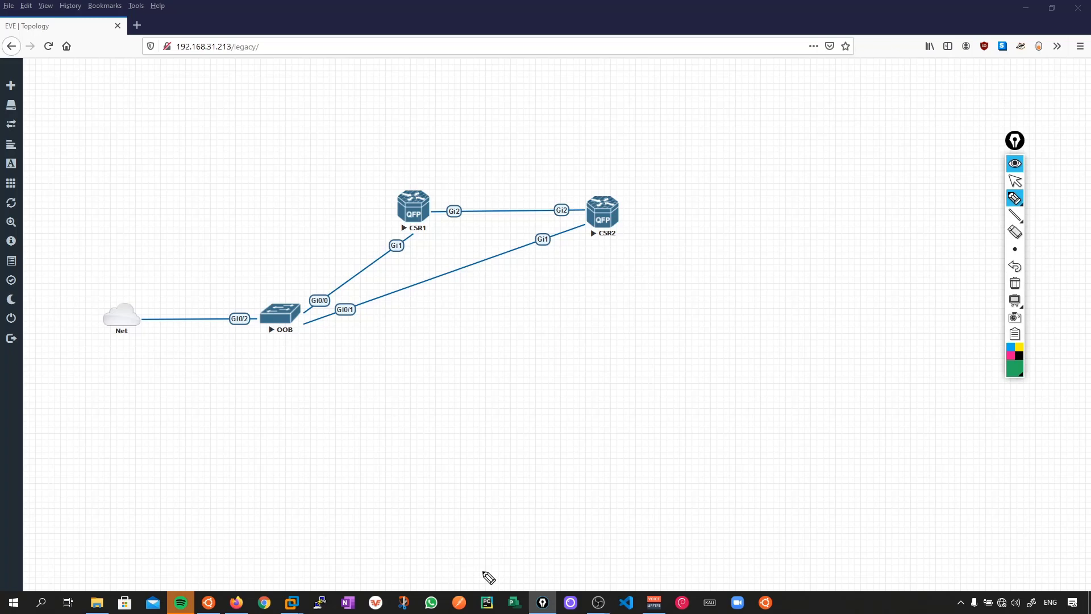
mouse_move(646, 124)
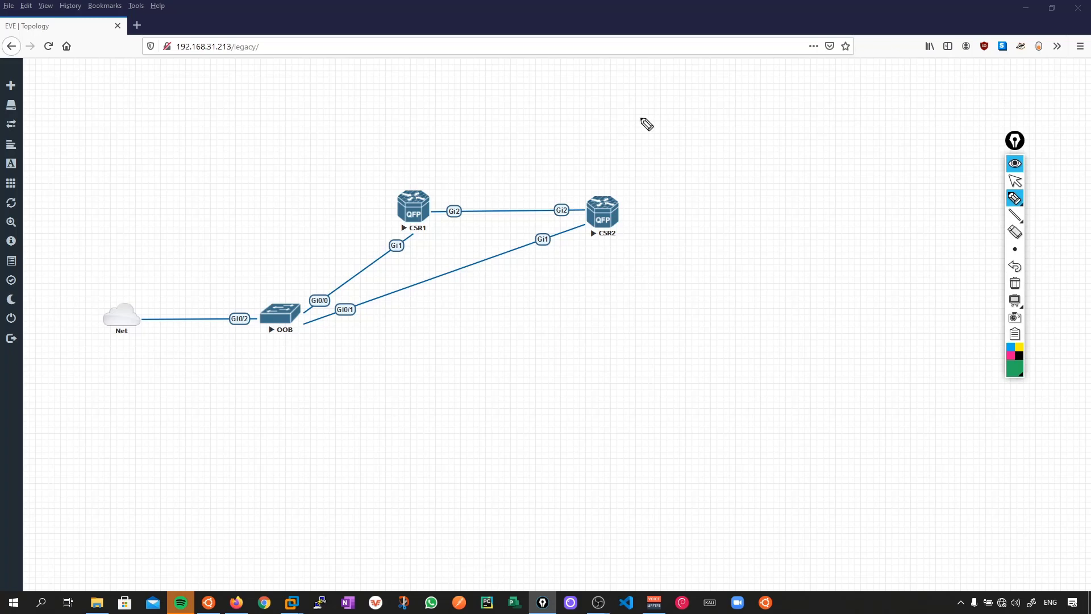
Step: Open CSR1's console and show its running EIGRP configuration section (IPvZero)
drag(510, 170, 628, 103)
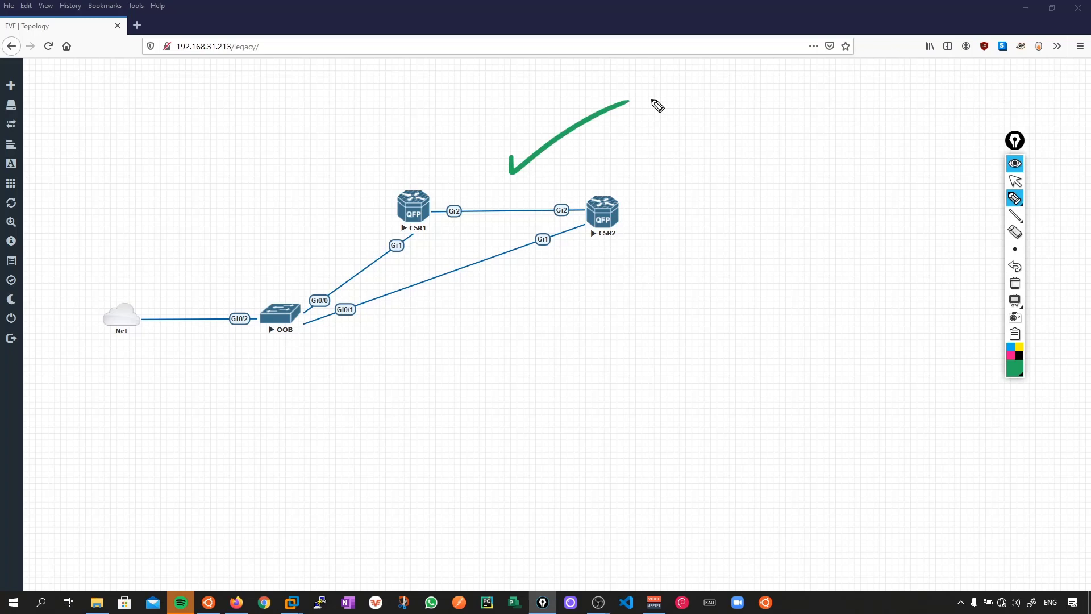
drag(414, 181, 414, 236)
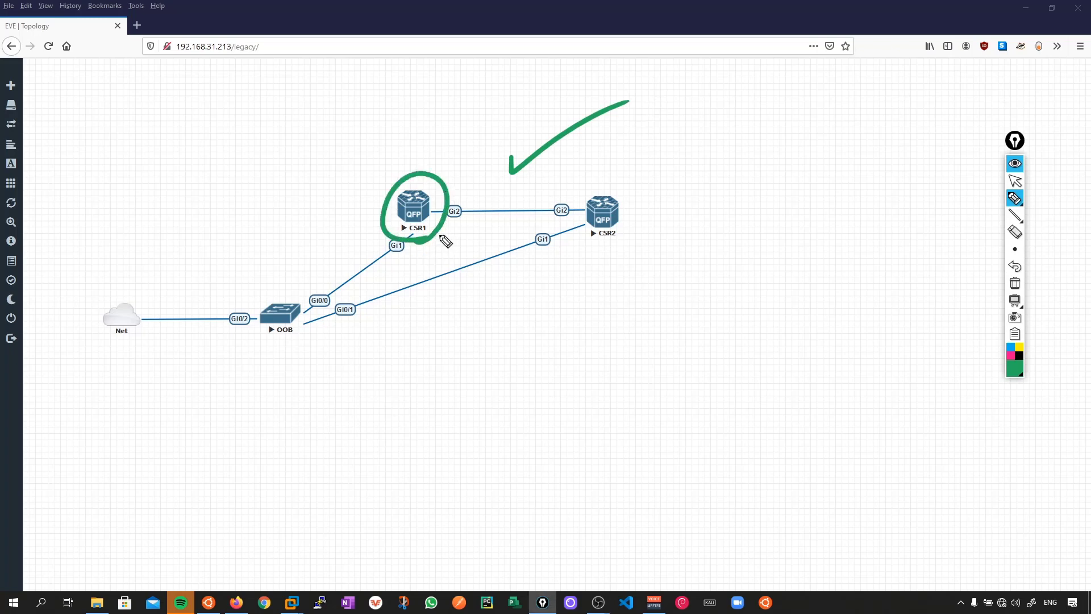
double_click(413, 206)
text(s)
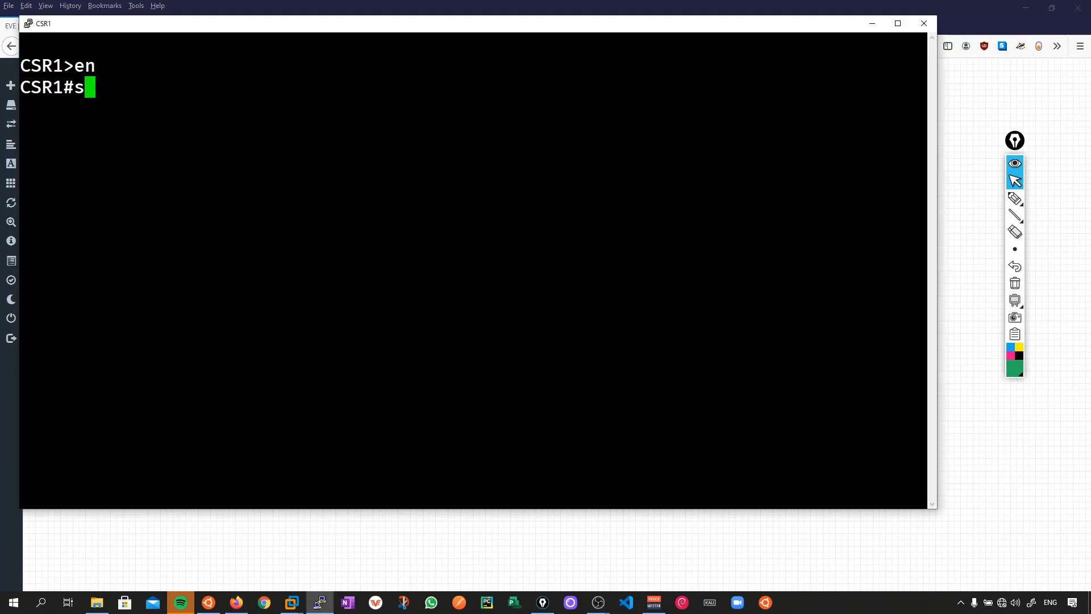
text(how run | section eigrp)
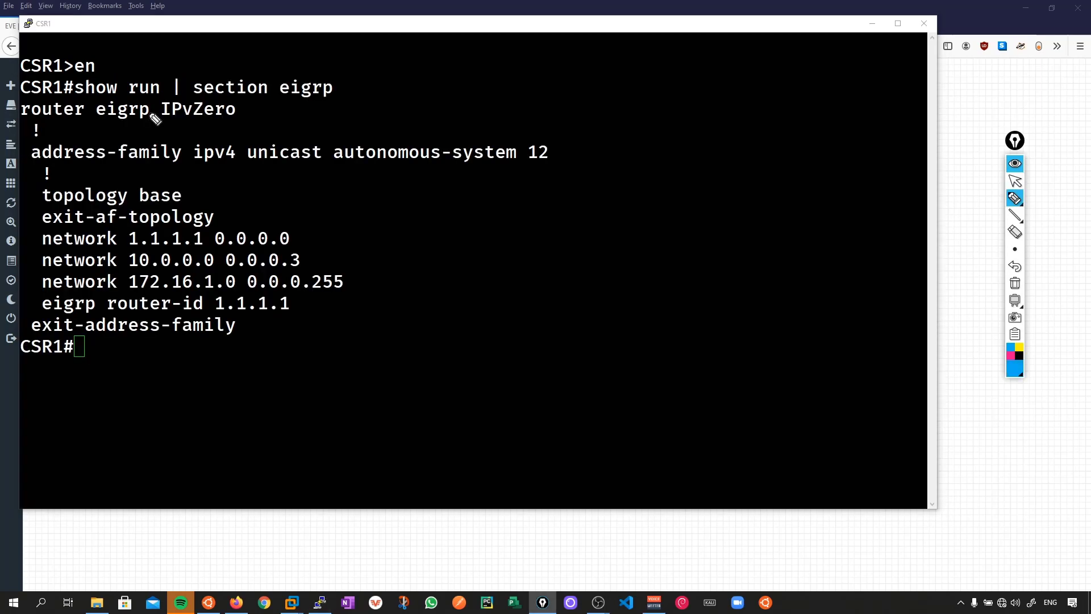
drag(160, 128, 246, 129)
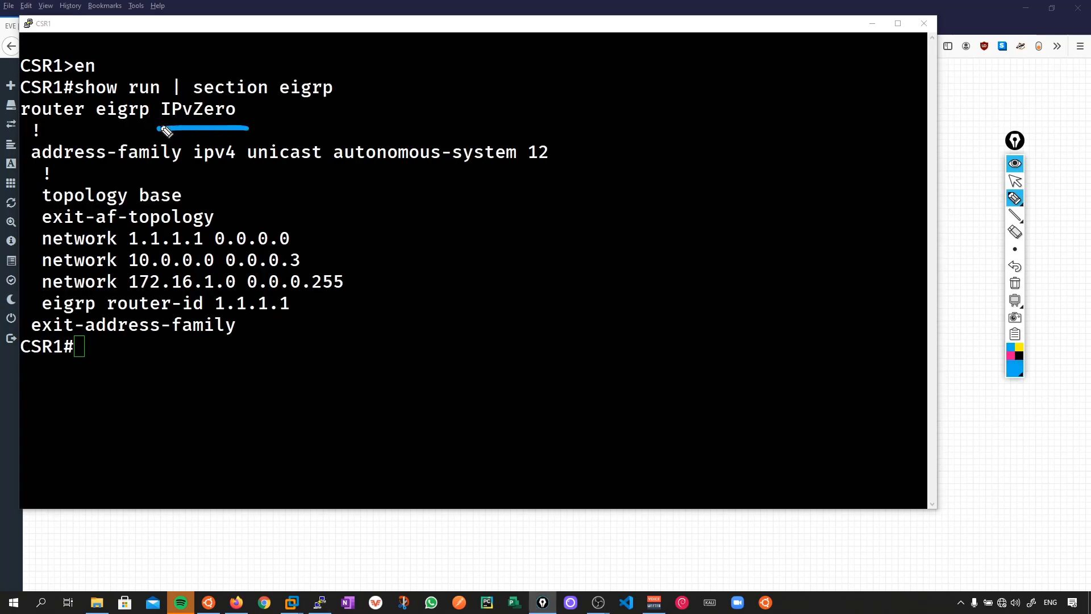
drag(453, 173, 560, 173)
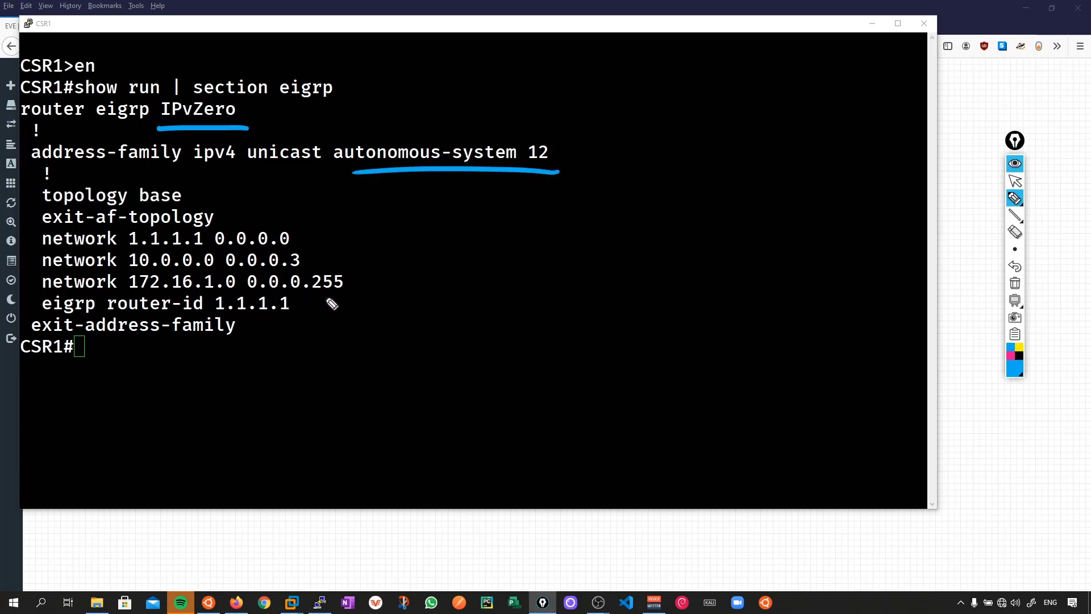
drag(253, 223, 330, 299)
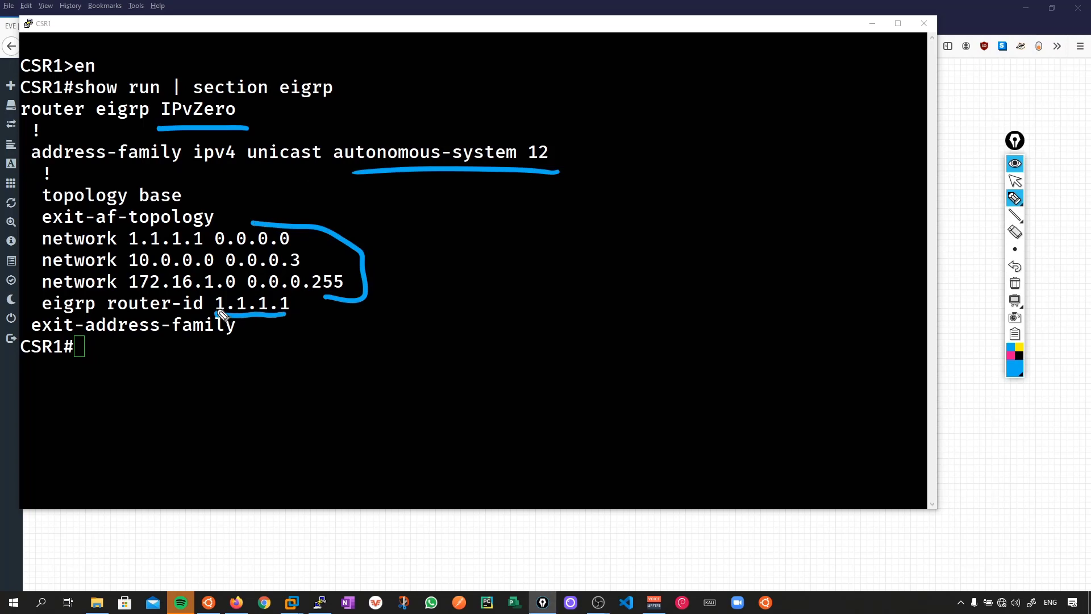
Step: Show the EIGRP neighbour 10.0.0.2 on Gi2, then enter global configuration mode with conf t
text(show ip)
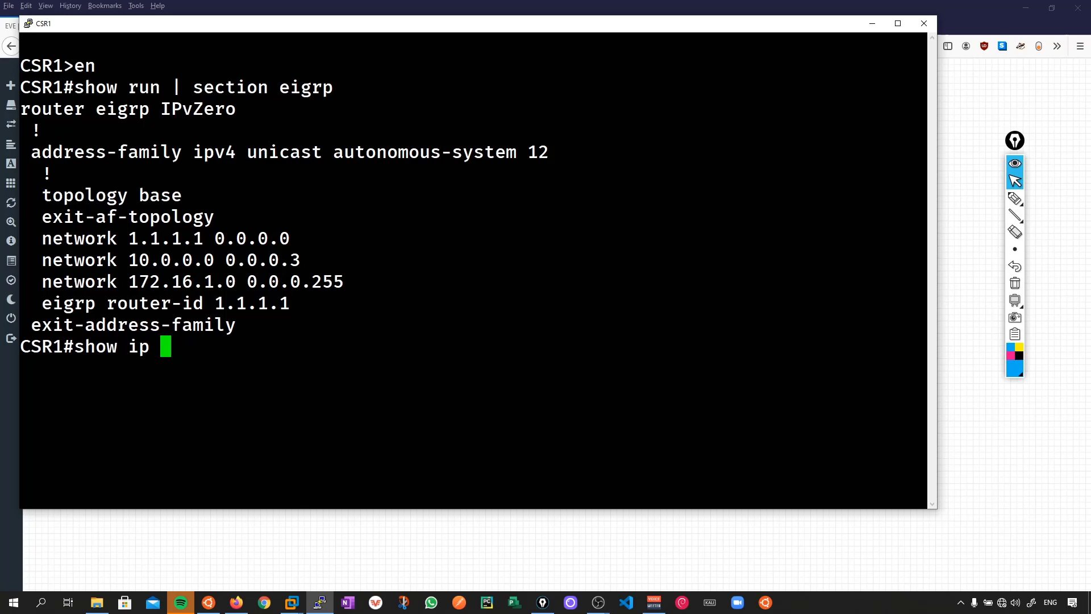
text(eigrp neigh)
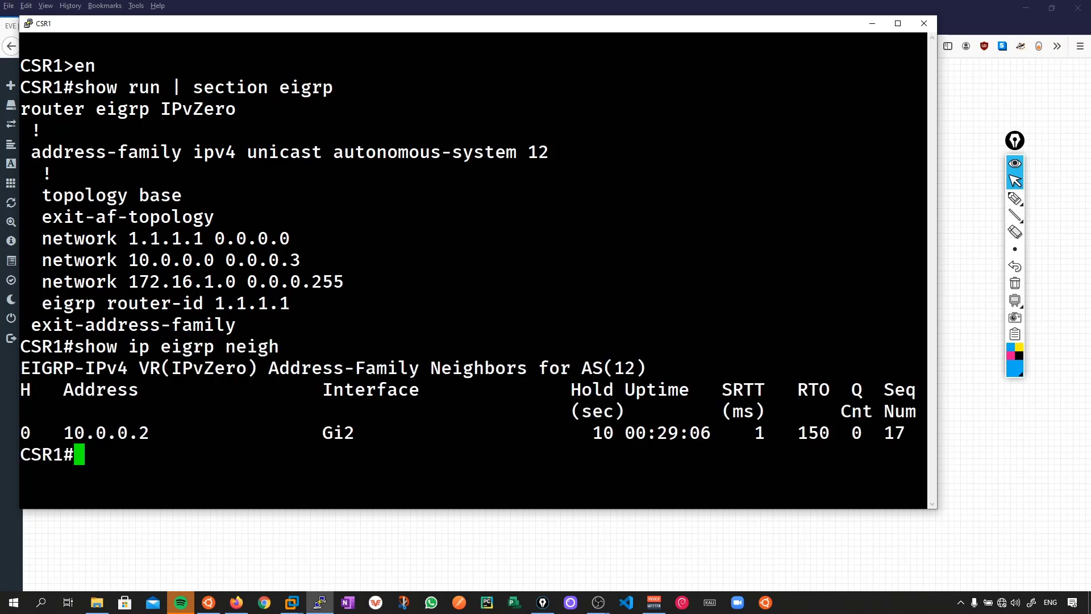
drag(63, 417, 147, 456)
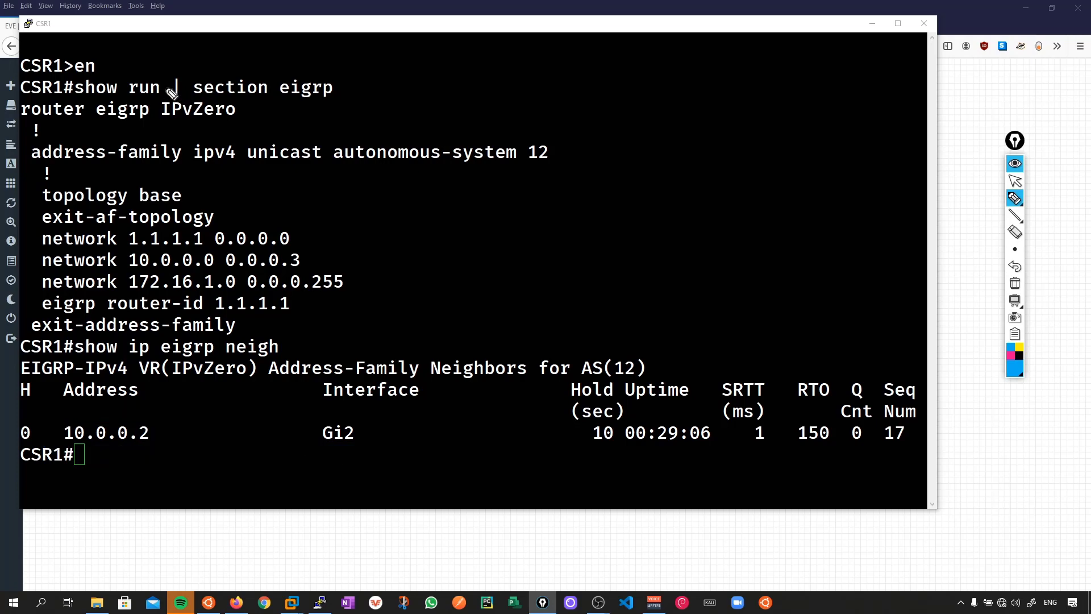
drag(167, 88, 27, 309)
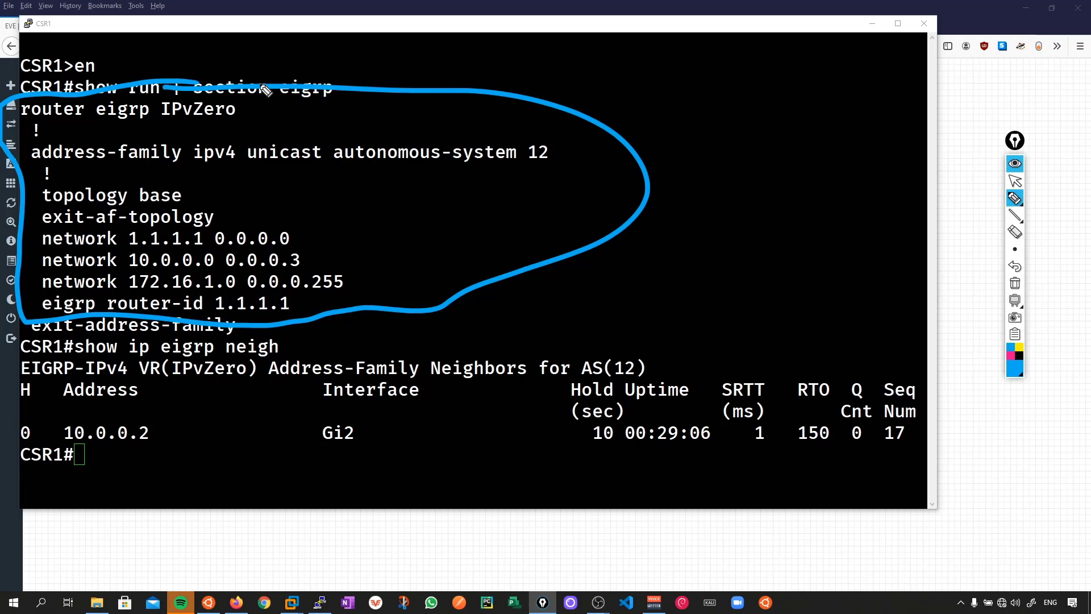
text(conf t)
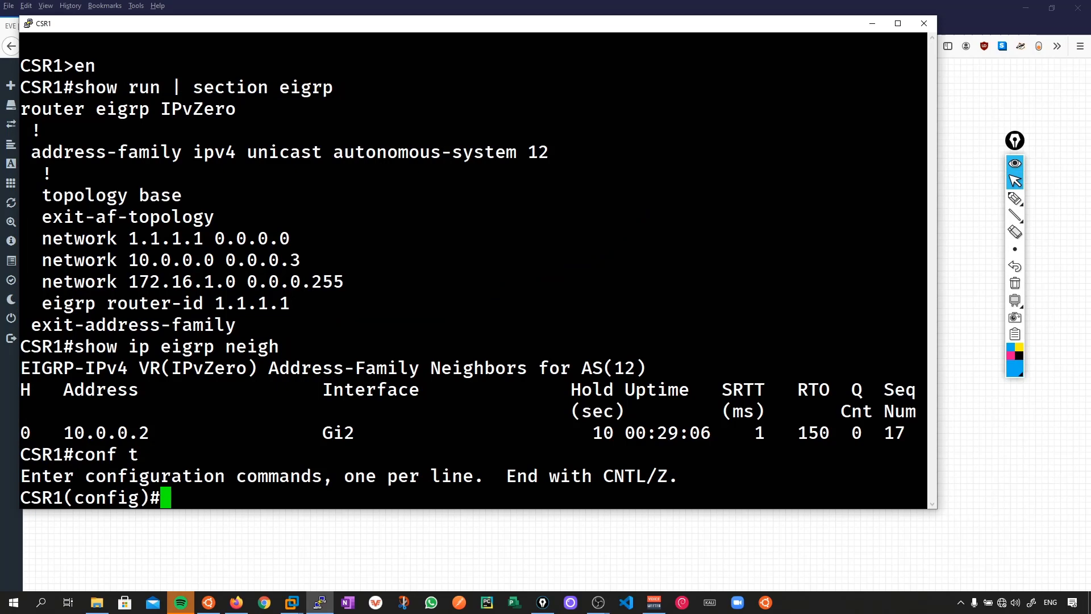
Step: Add eigrp stub connected, and on af-interface Gi2 hello-interval 7 and summary-address 12.12.12.0/24
text(router eigrp IPvZero)
text(address-family ipv4 uni autonomous-system 12)
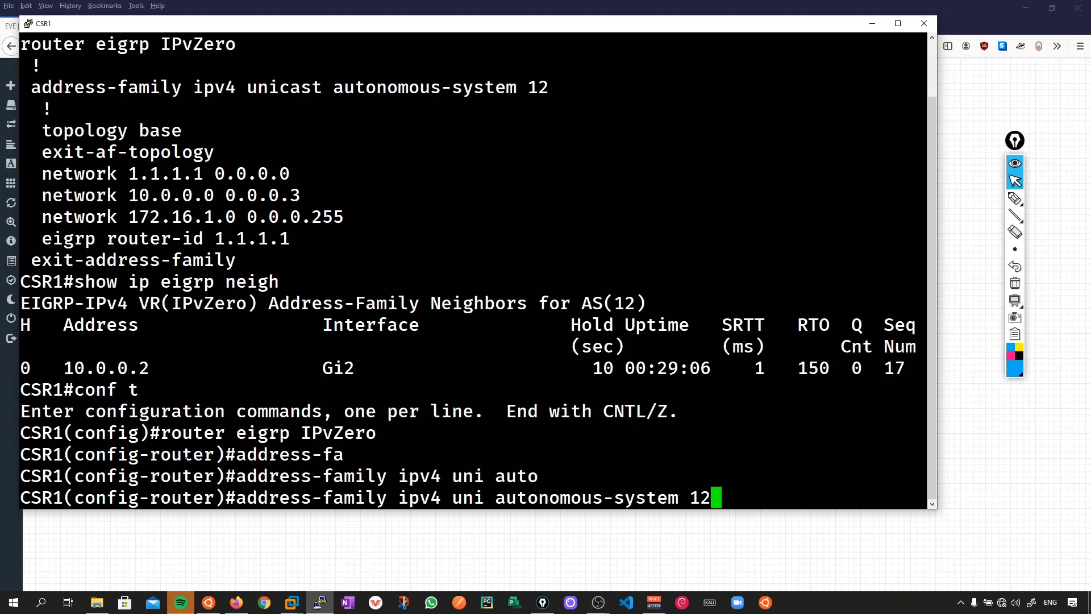
text(eigrp stu)
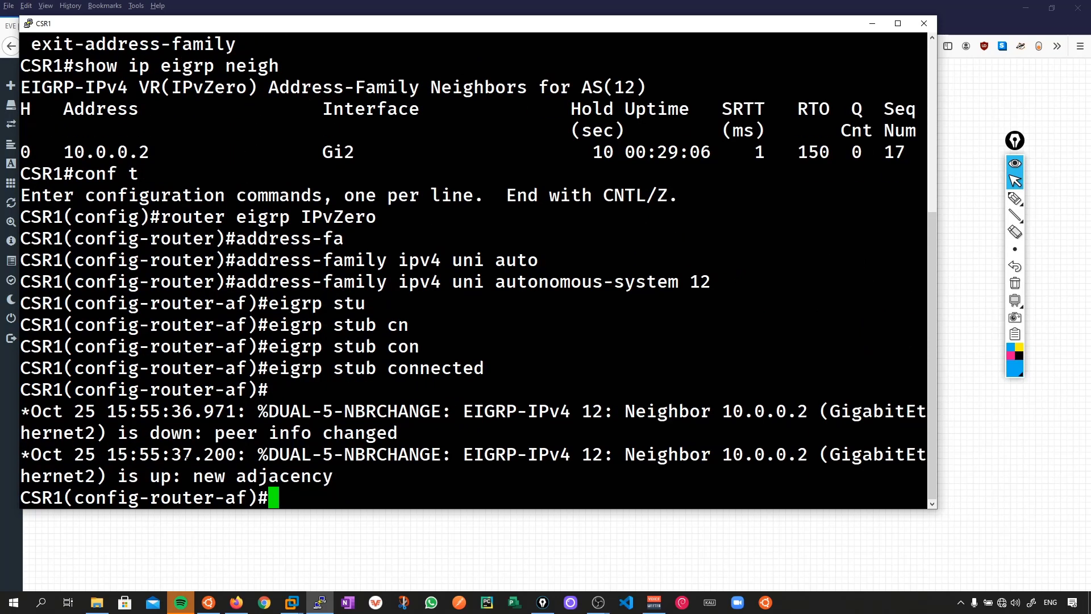
text(af-interface G2)
text(he)
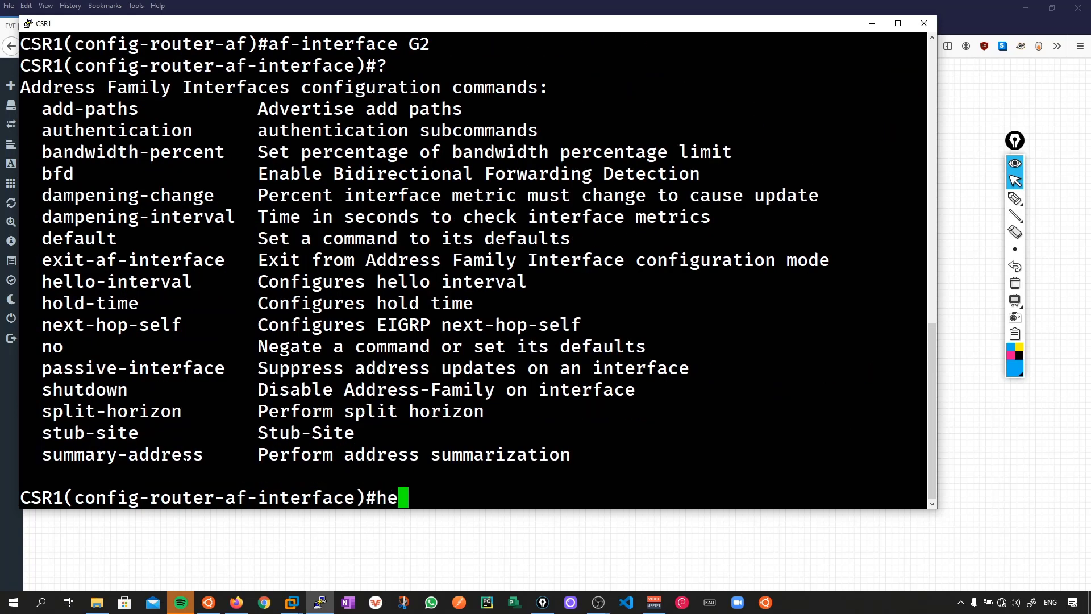
text(llo-inte)
text(summary-address)
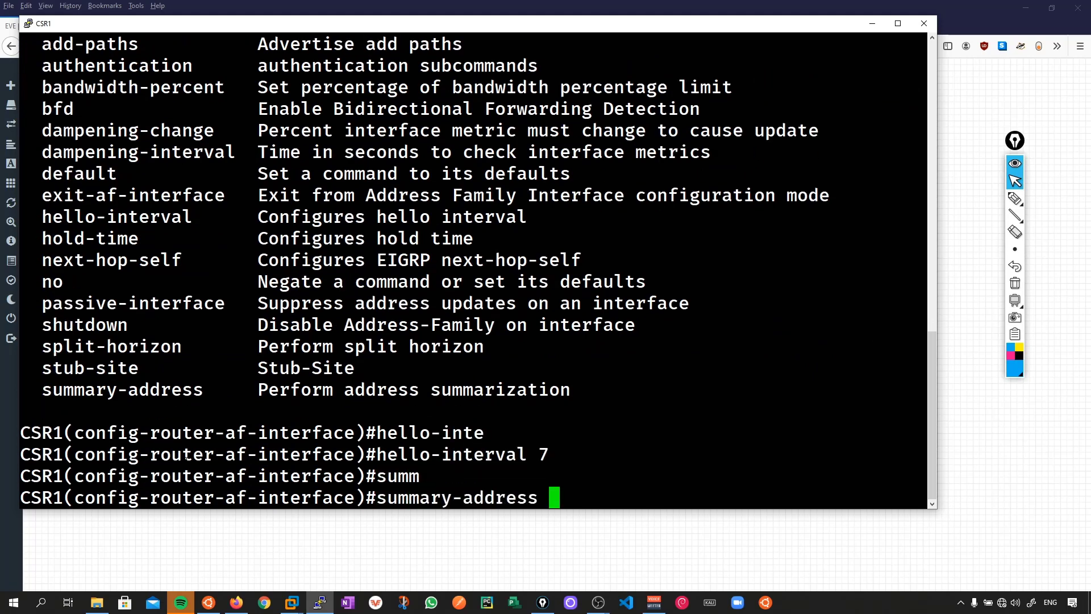
text(12.12.12.0/24)
text(show run | sec eigrp)
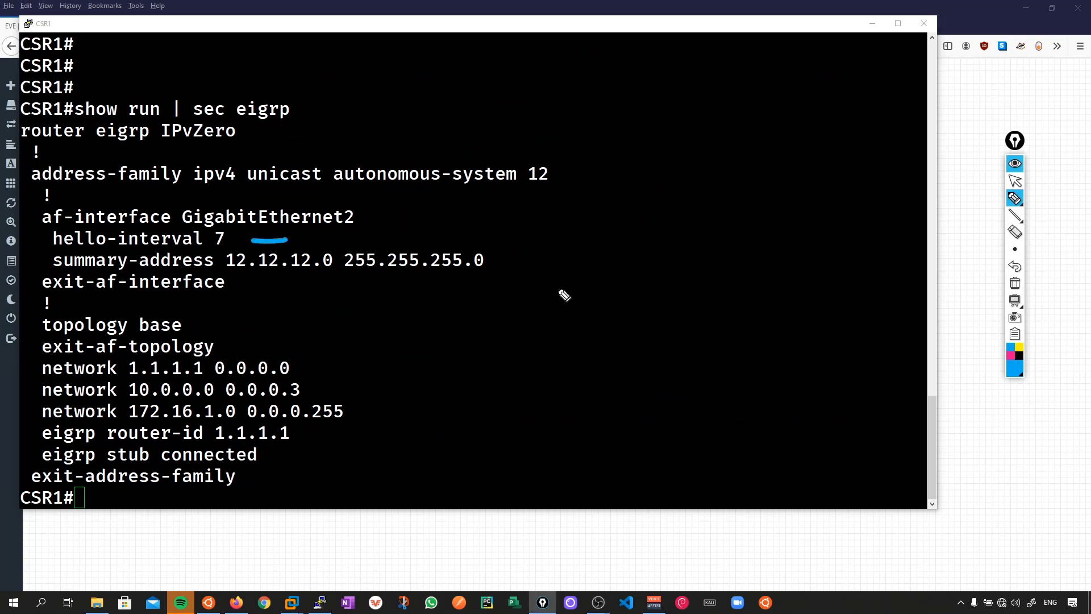
drag(491, 263, 532, 261)
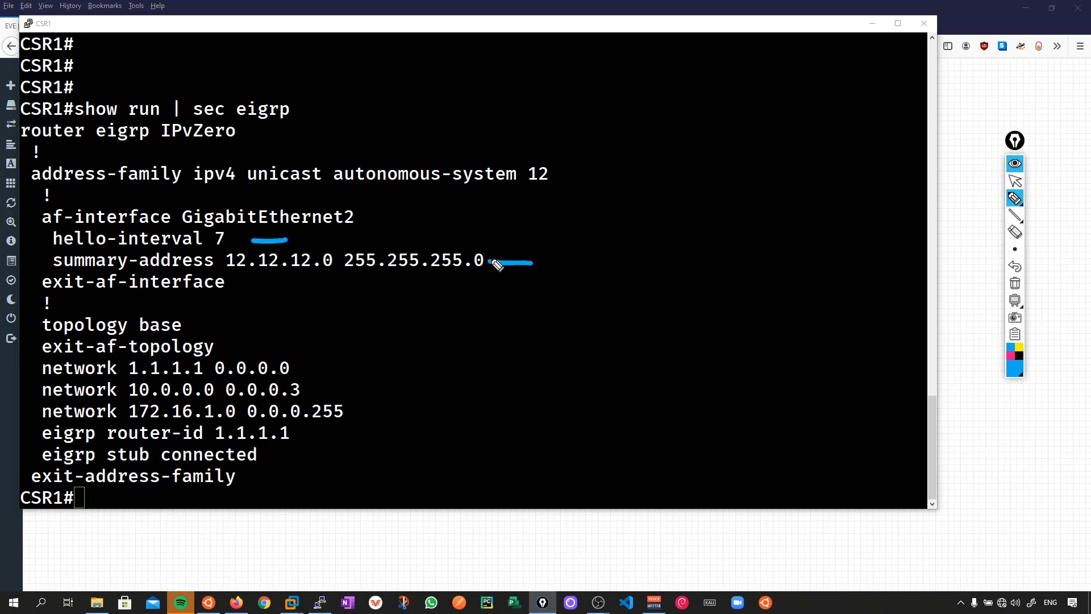
mouse_move(295, 463)
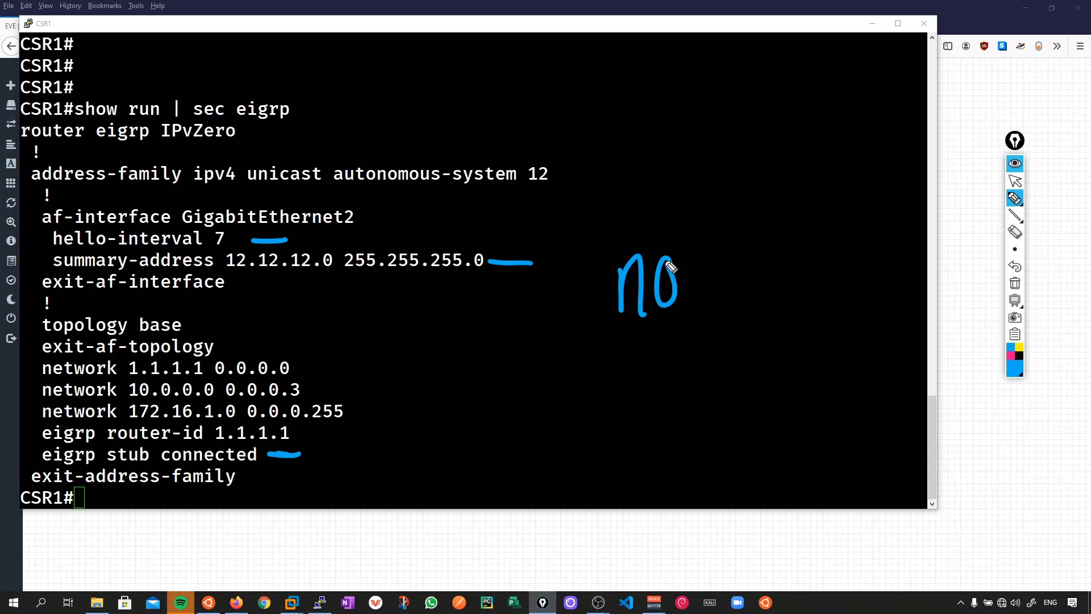
mouse_move(264, 473)
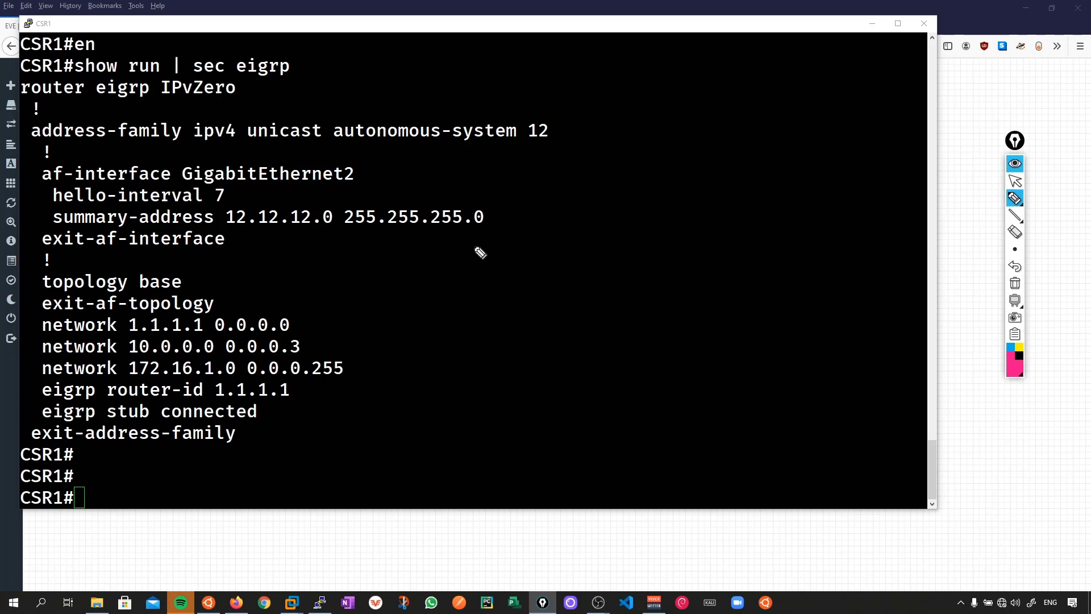
drag(320, 184, 484, 250)
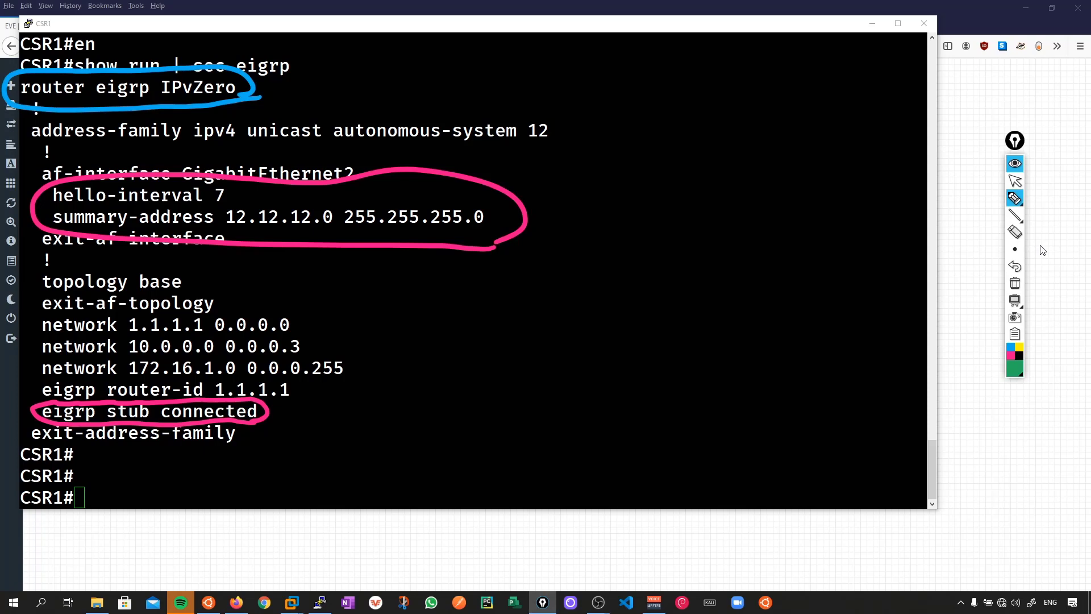
drag(49, 132, 564, 150)
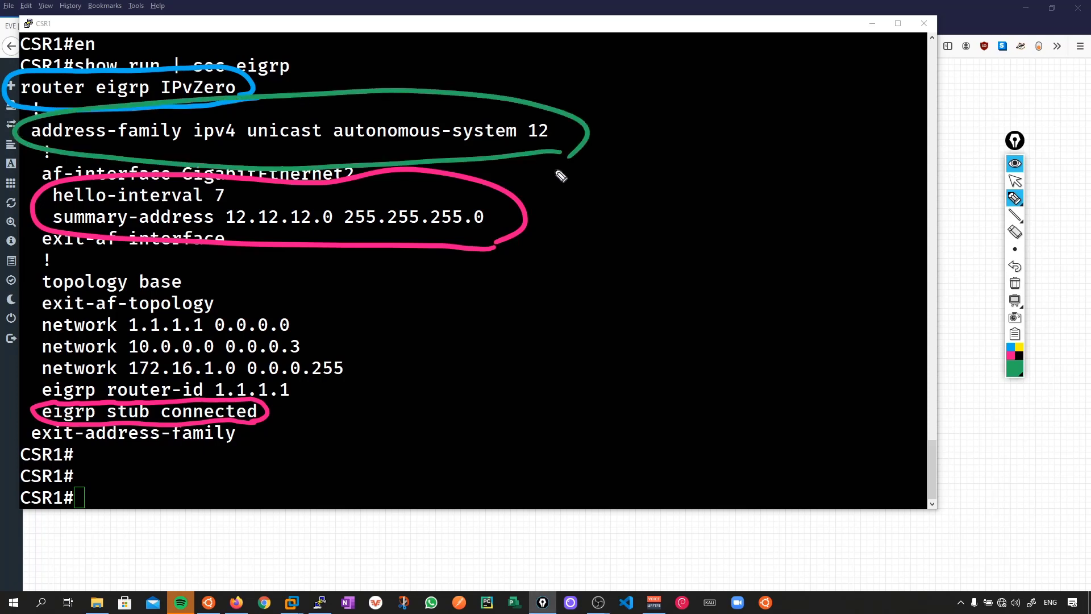
drag(265, 286, 27, 404)
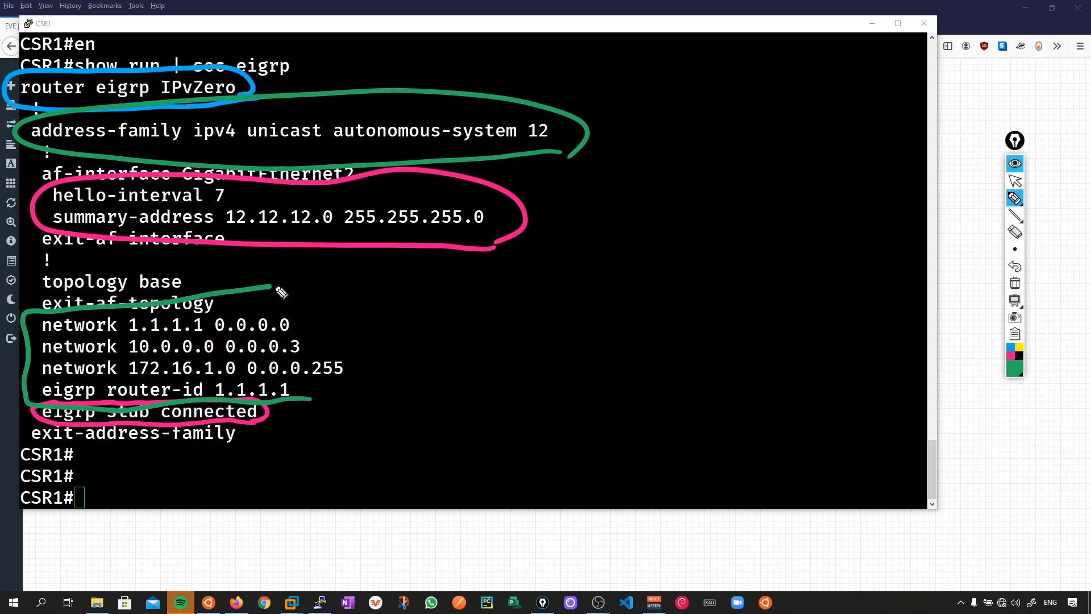
drag(272, 289, 613, 233)
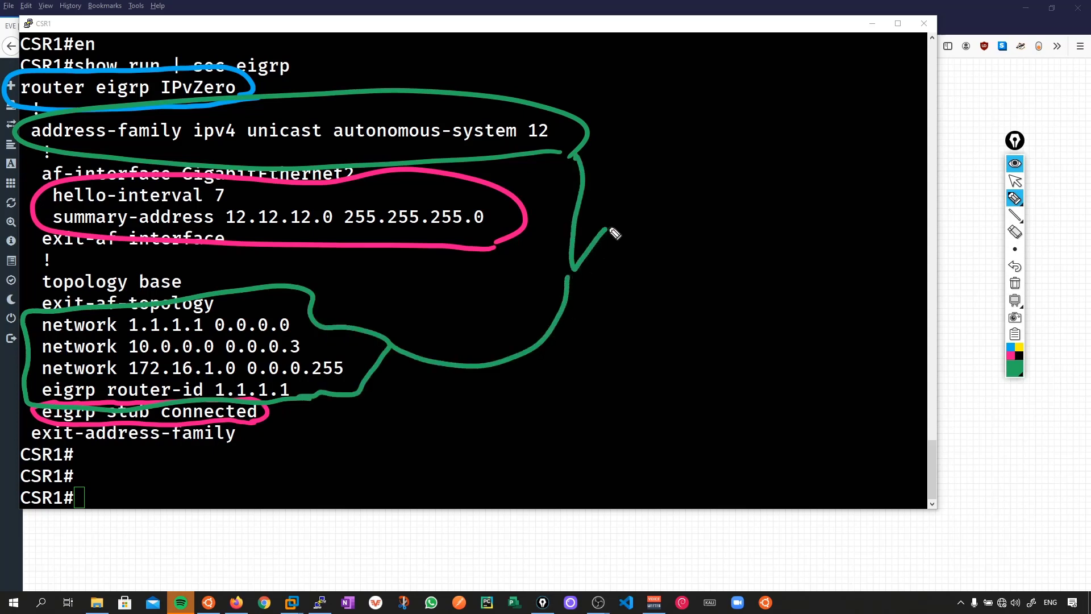
drag(577, 243, 780, 174)
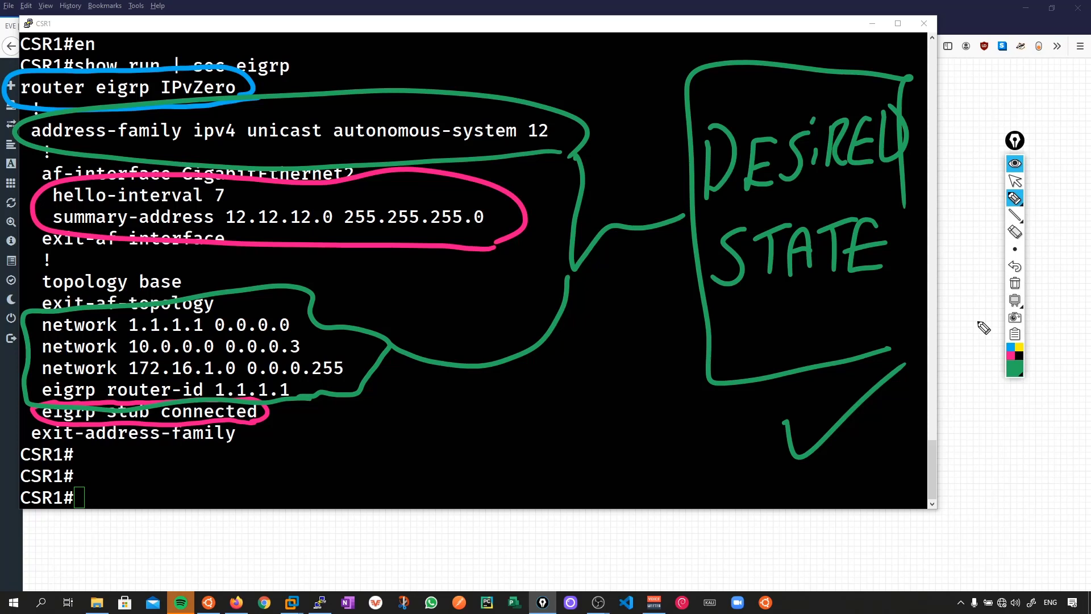
drag(564, 424, 668, 317)
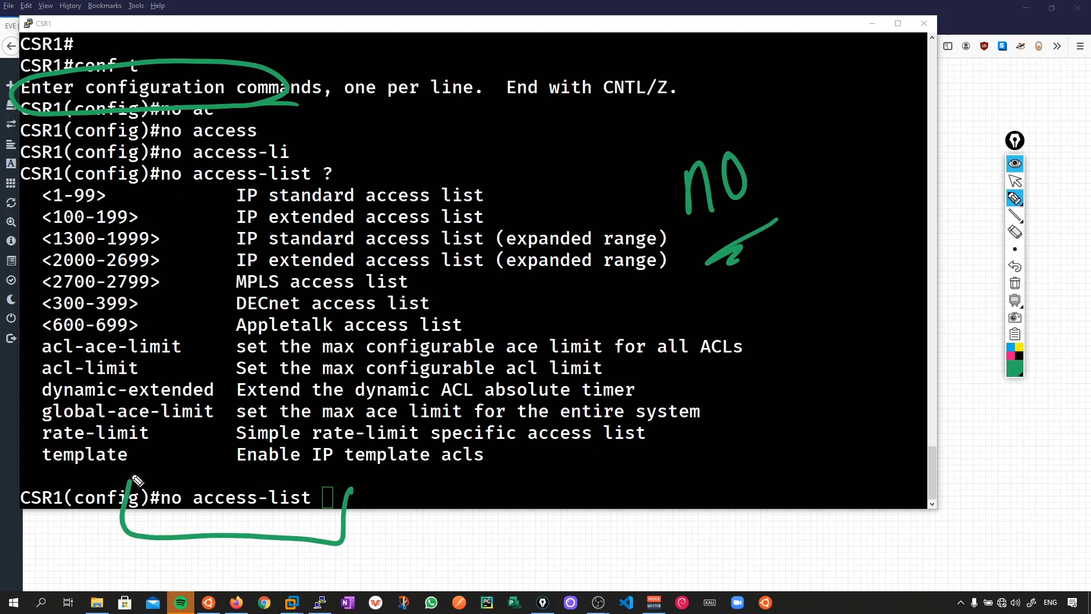
Step: Review the context help listing arguments for the 'no access-list' command
drag(132, 462, 407, 494)
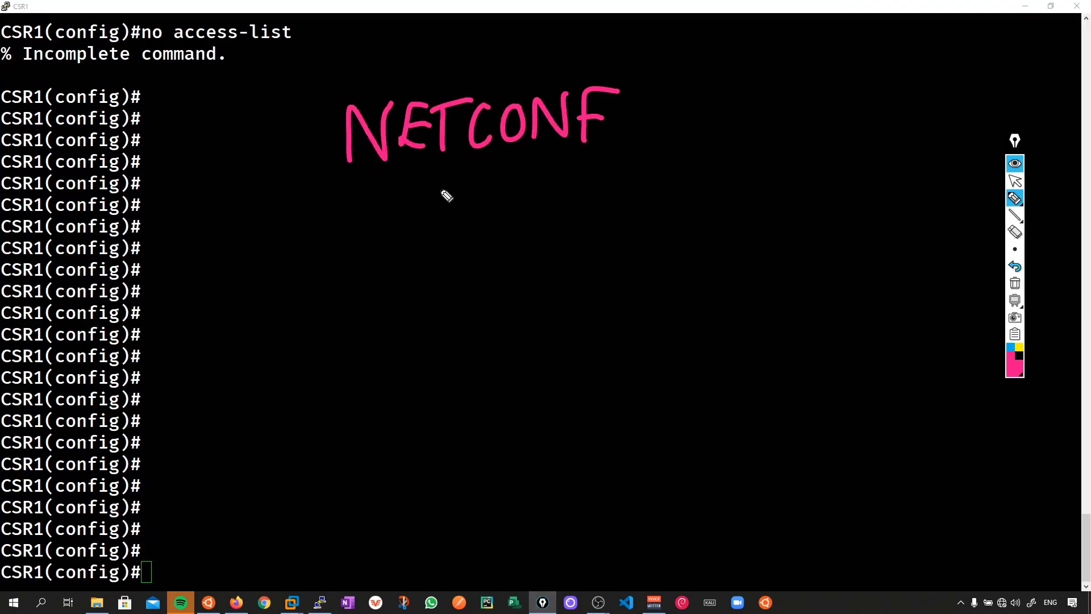
Step: Review the rejected incomplete 'no access-list' command at CSR1's configuration prompt
drag(432, 188, 584, 229)
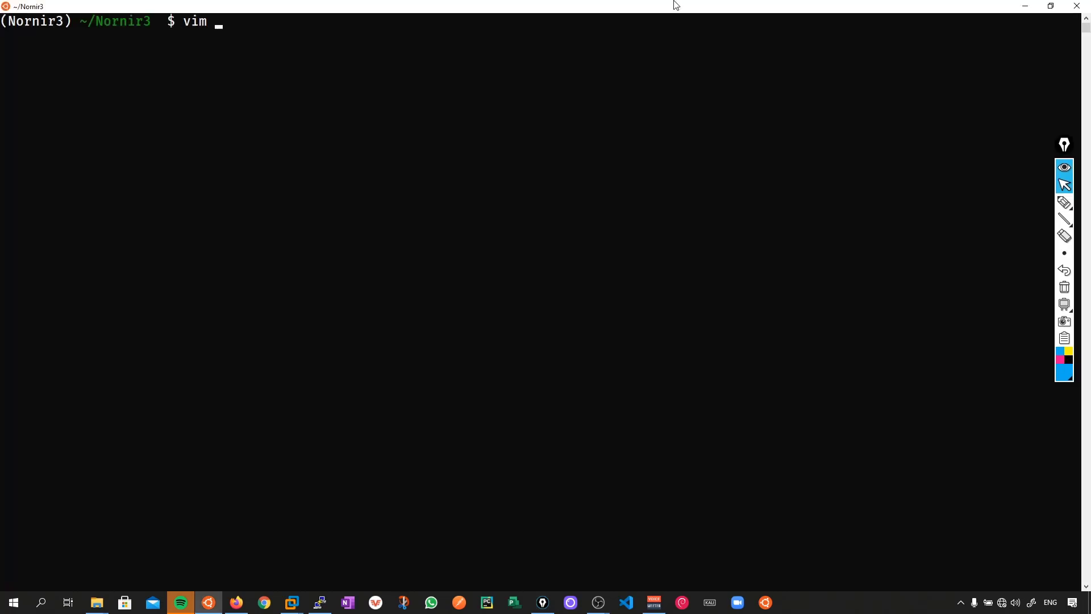
Step: Open the Nornir script run1.py in vim from the Nornir3 directory
text(run1)
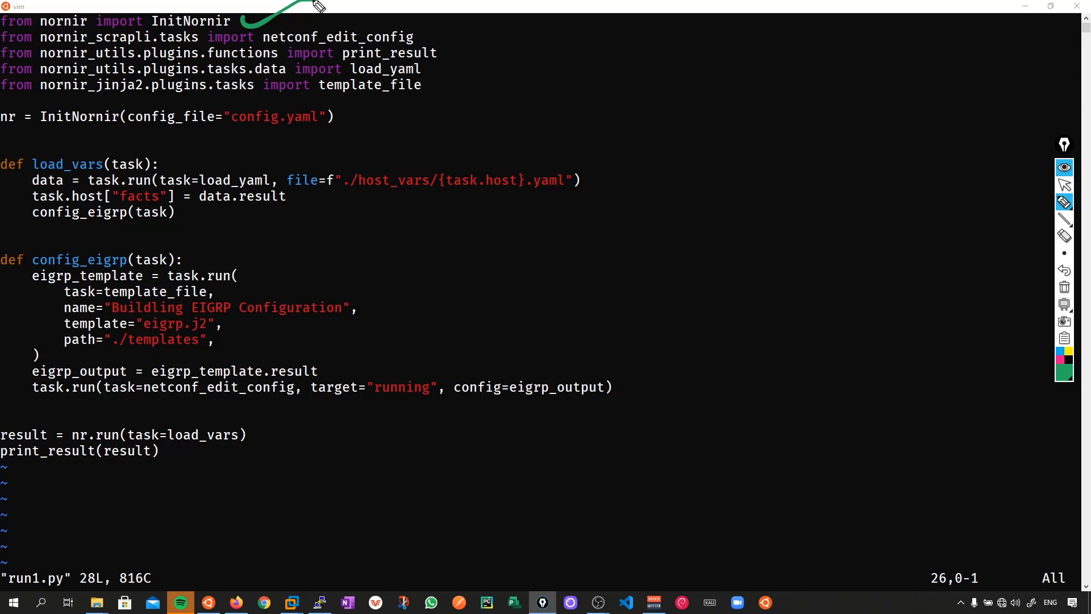
mouse_move(202, 50)
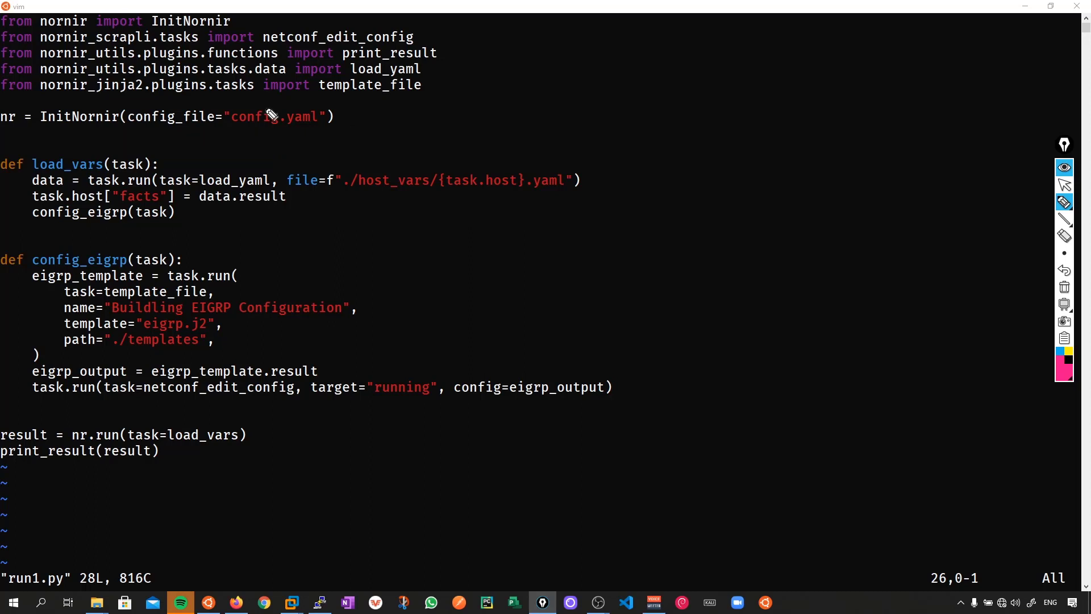
mouse_move(205, 162)
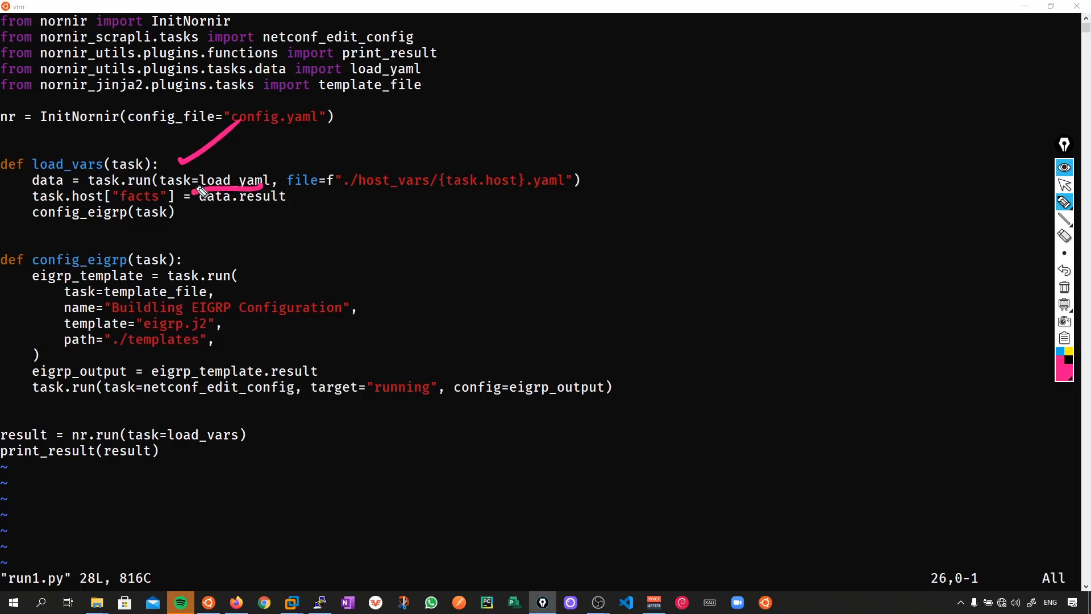
drag(553, 164, 643, 104)
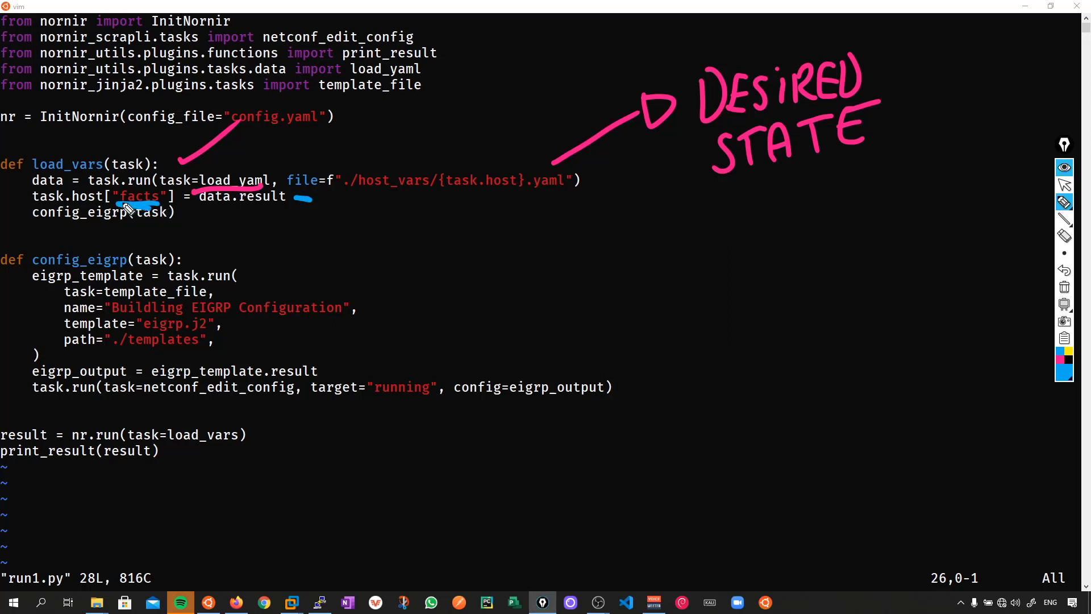
mouse_move(327, 258)
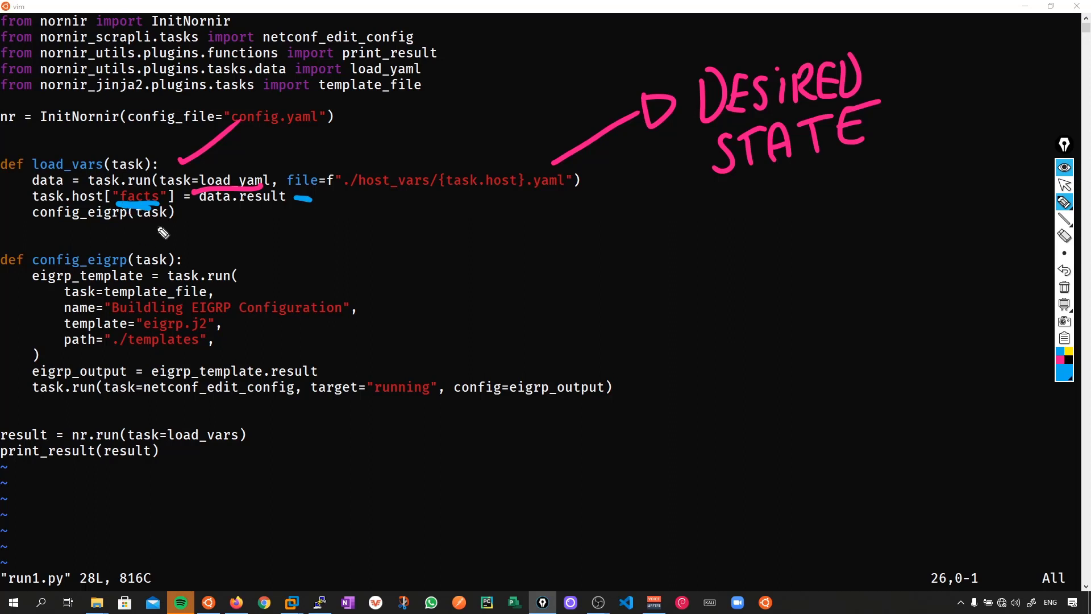
drag(49, 230, 166, 227)
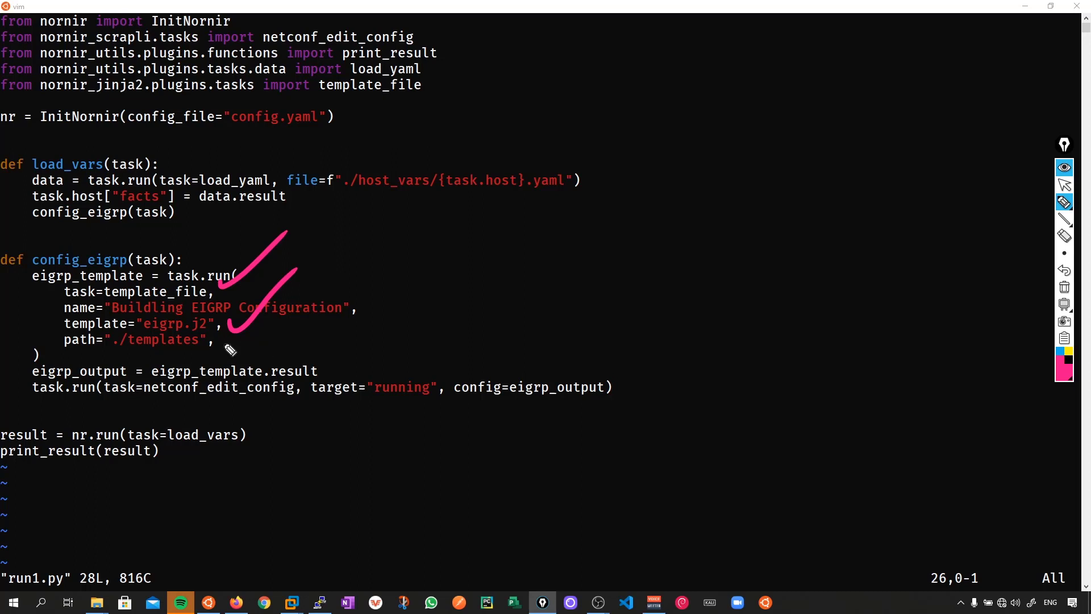
drag(224, 351, 390, 305)
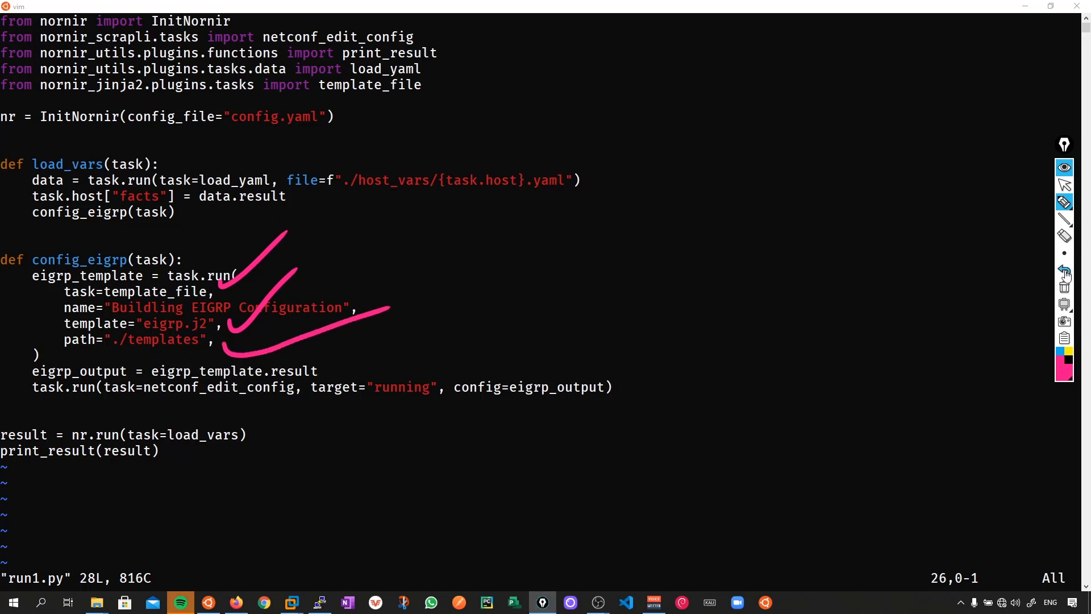
drag(331, 367, 400, 299)
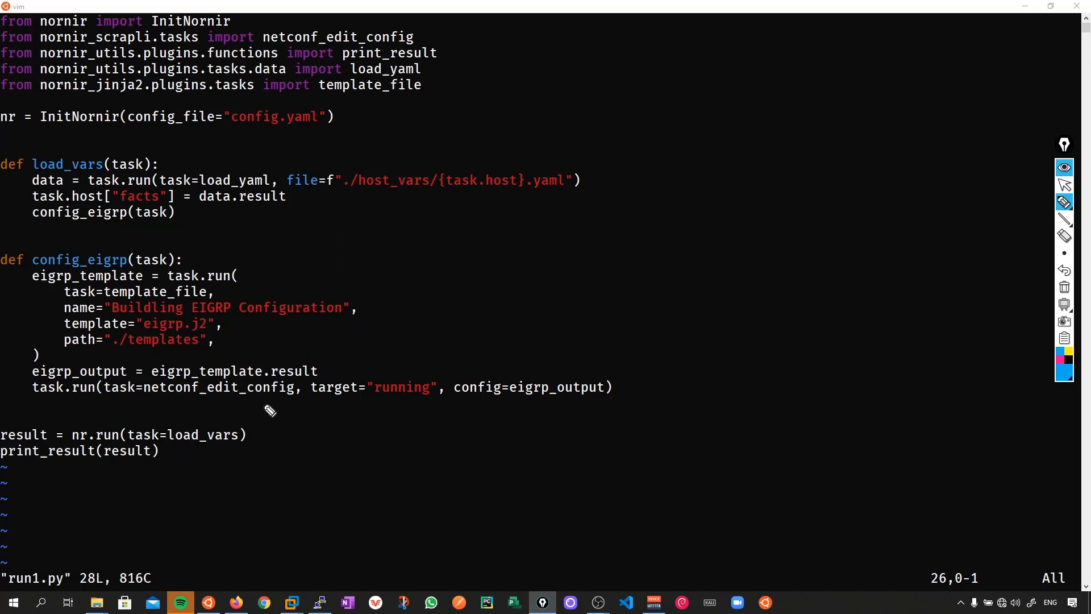
drag(150, 406, 281, 404)
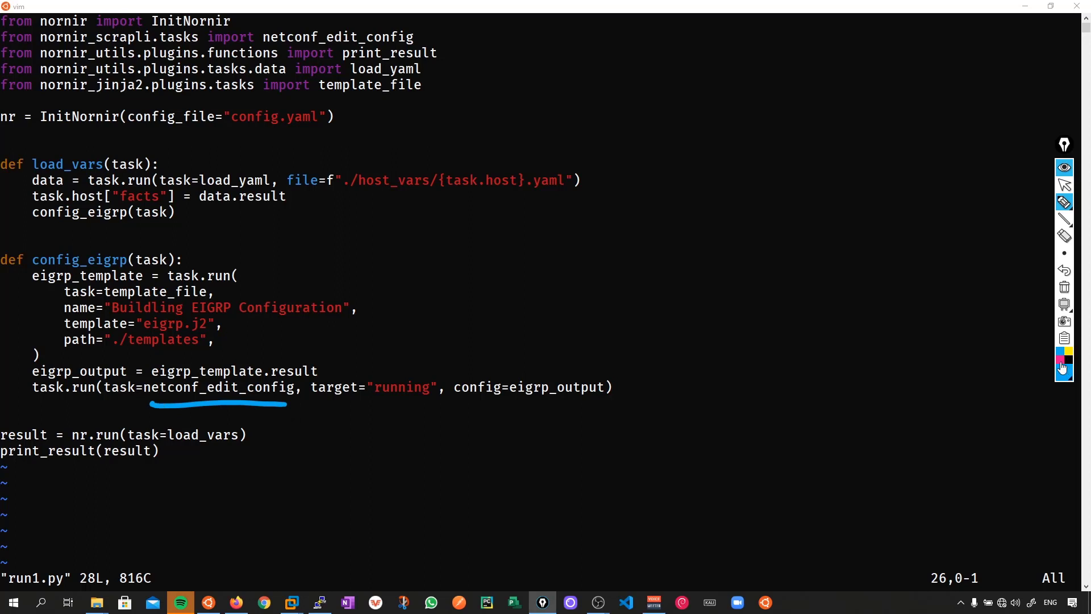
drag(504, 402, 599, 403)
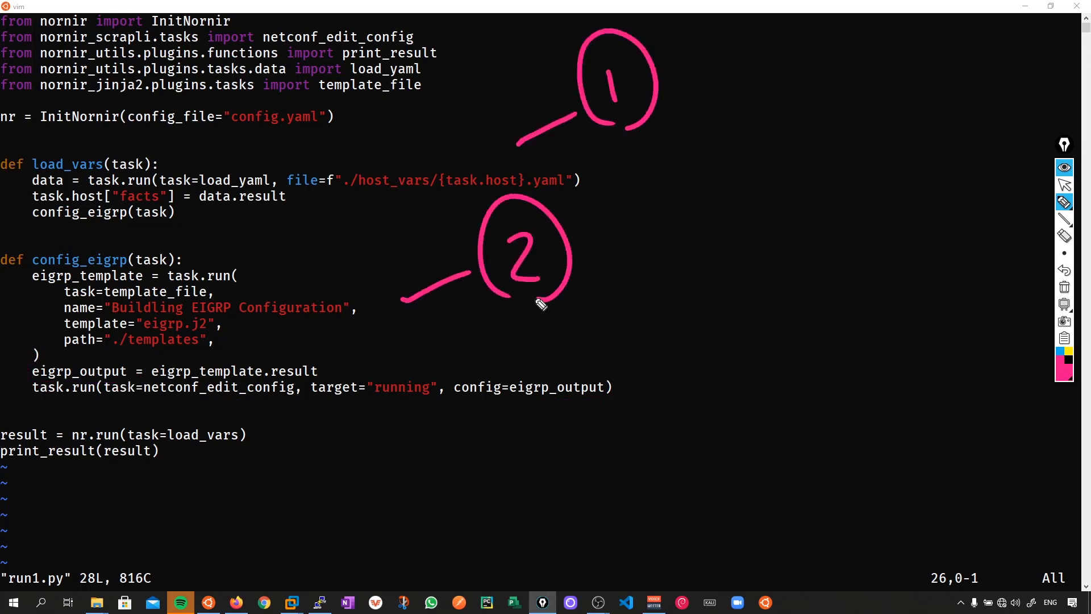
drag(647, 386, 741, 327)
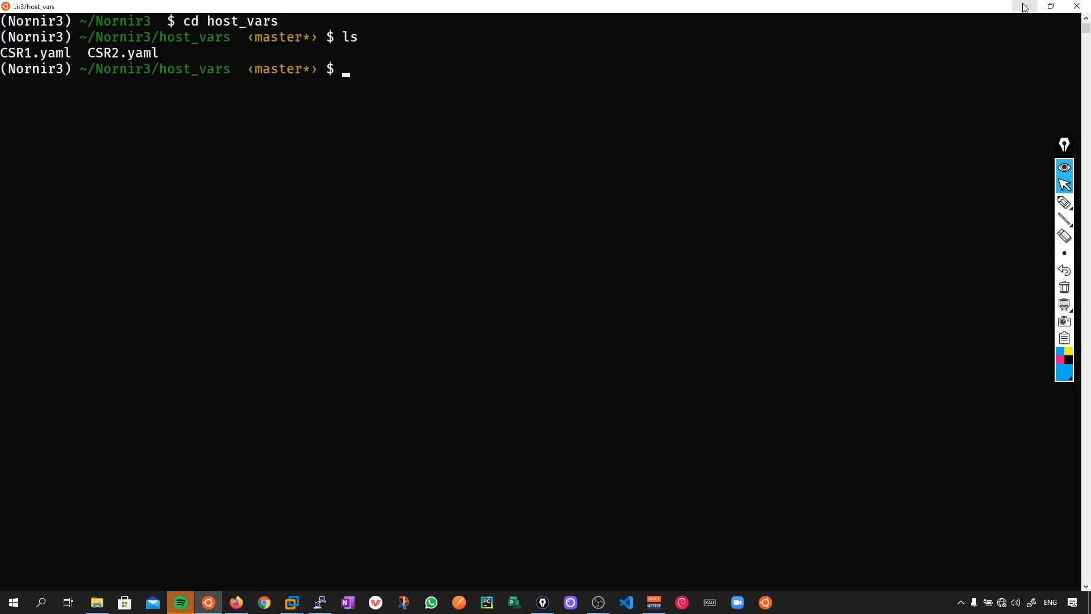
Step: View CSR1.yaml in vim with EIGRP name IPvZero, AS 12, router-id 1.1.1.1 and three networks
text(vim)
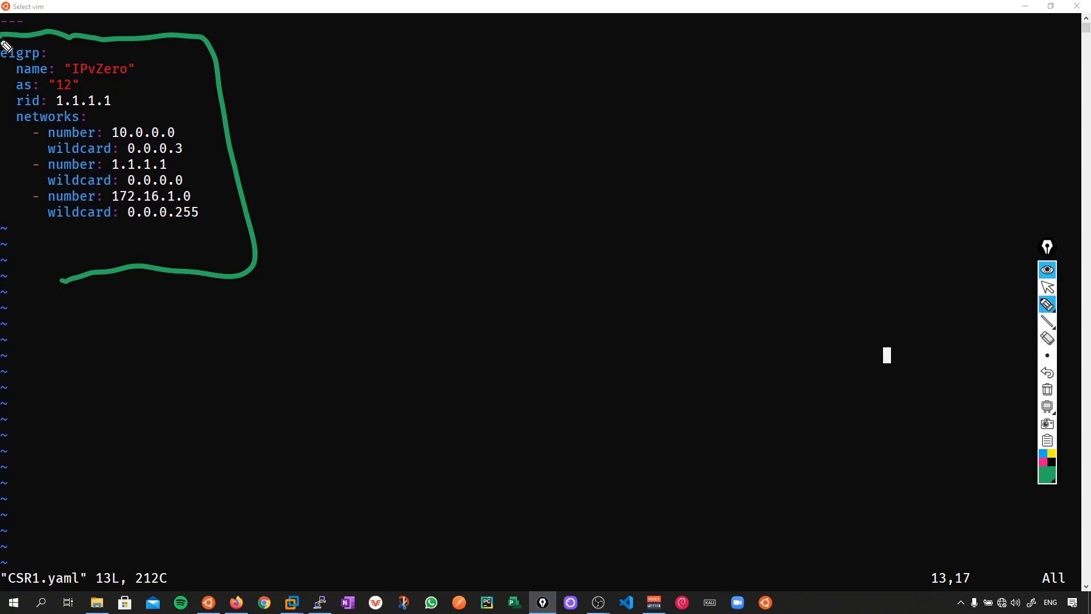
mouse_move(159, 471)
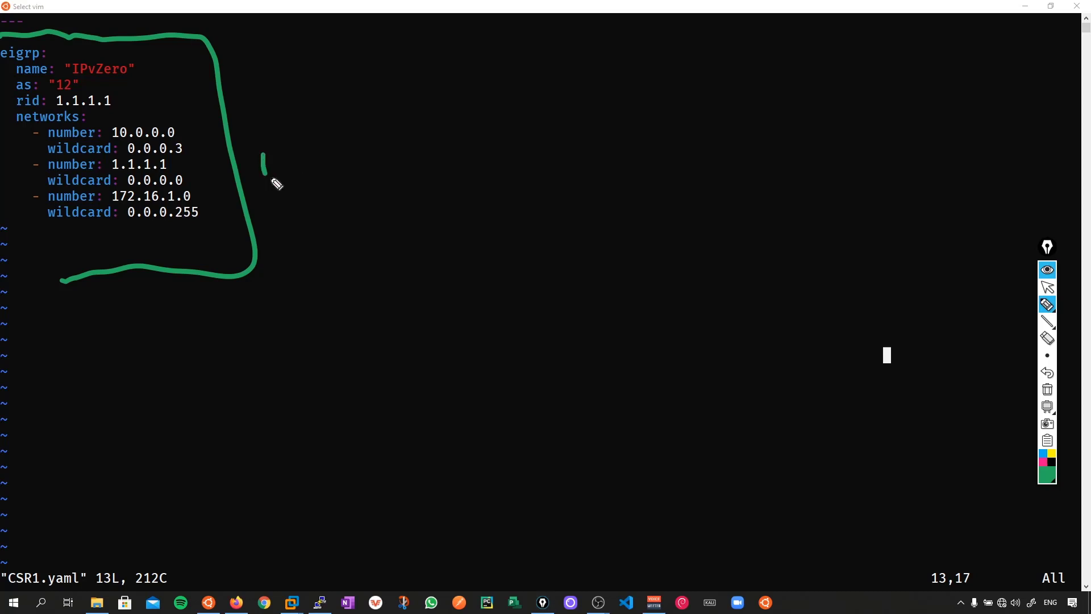
drag(262, 181, 383, 108)
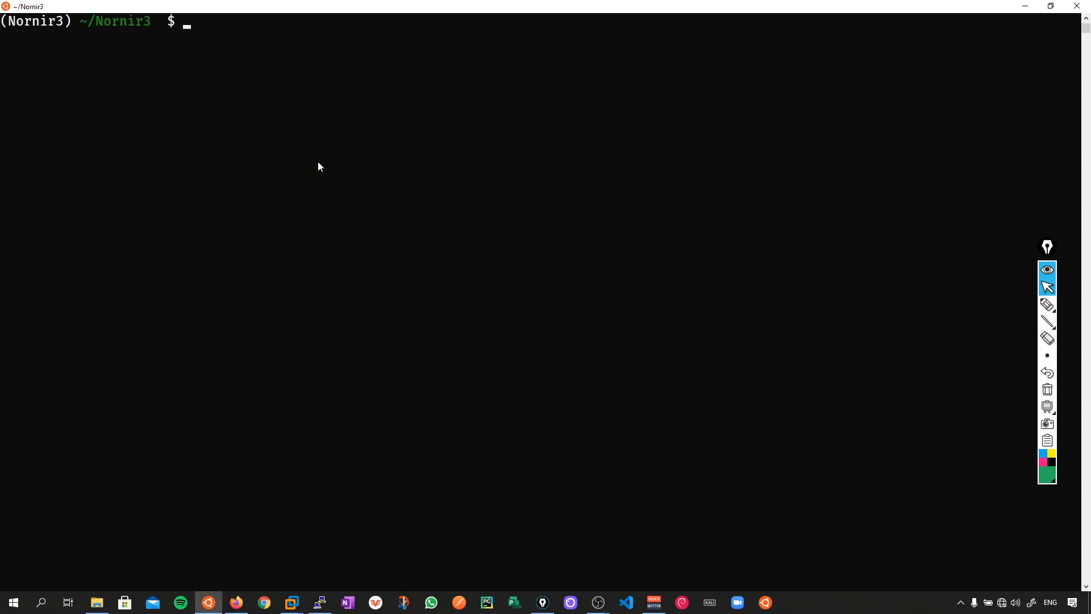
text(cd templates)
text(ls)
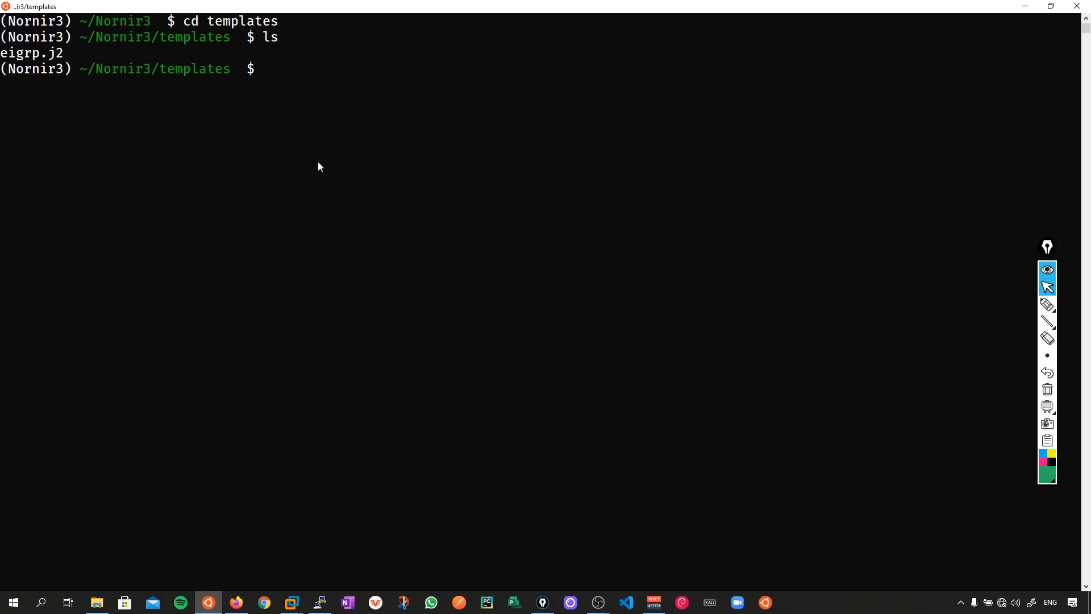
text(vim)
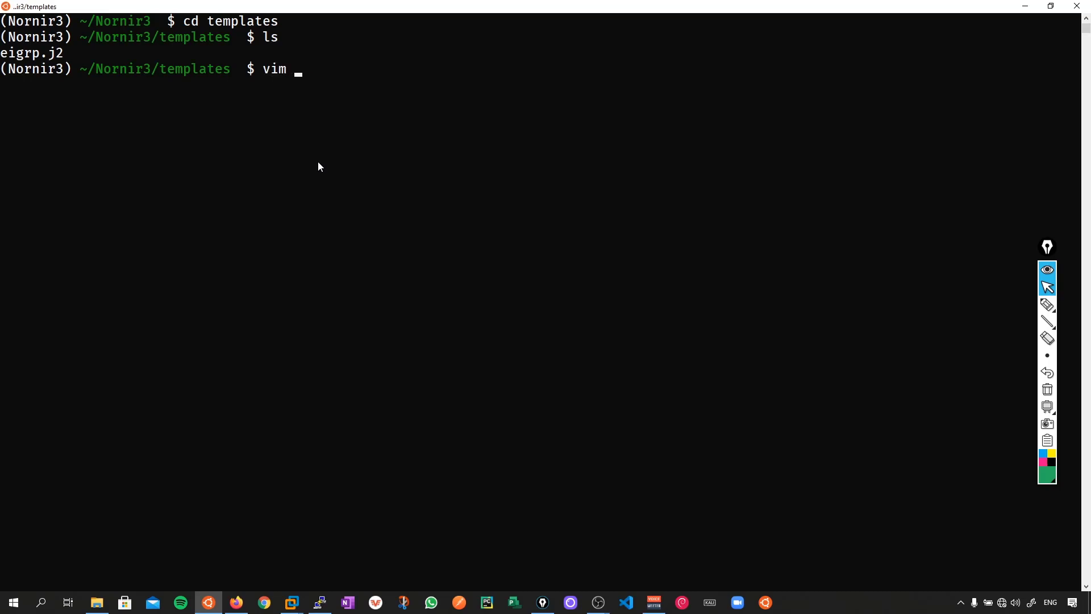
text(eigrp.j2)
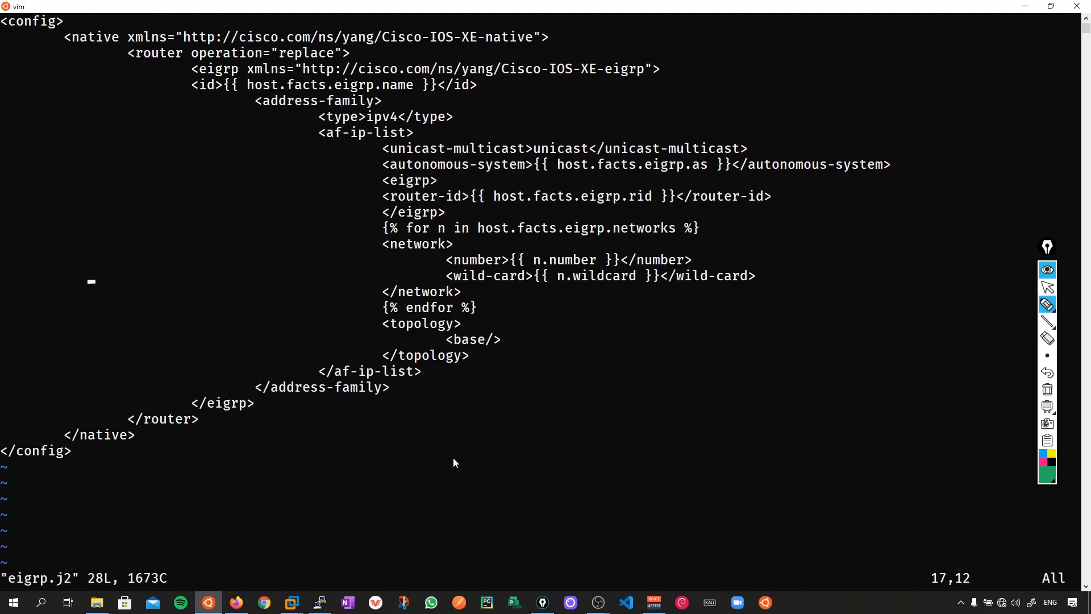
drag(118, 491, 794, 39)
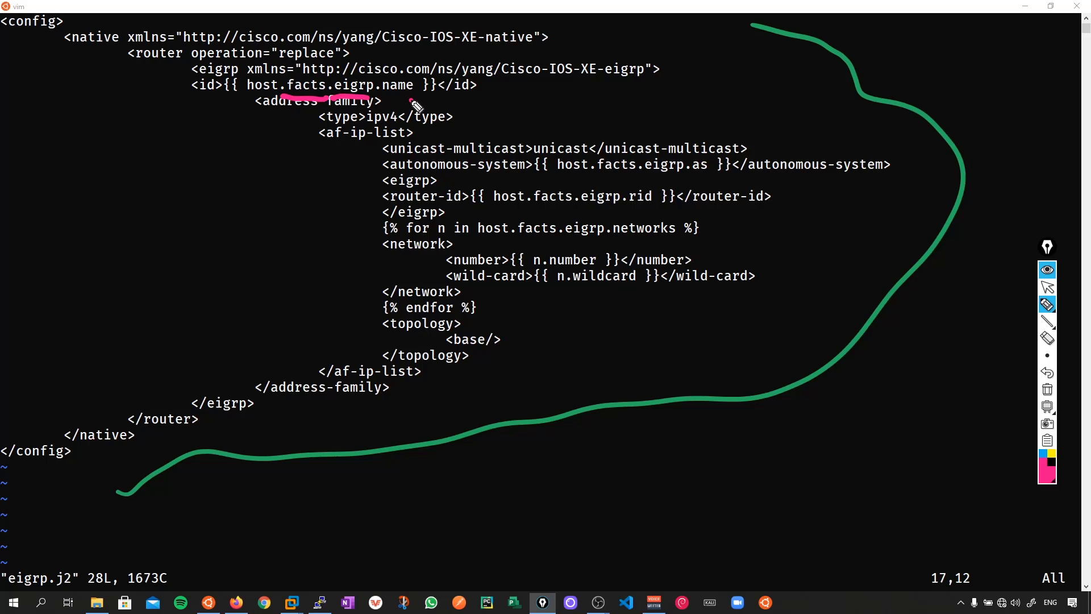
drag(414, 105, 557, 105)
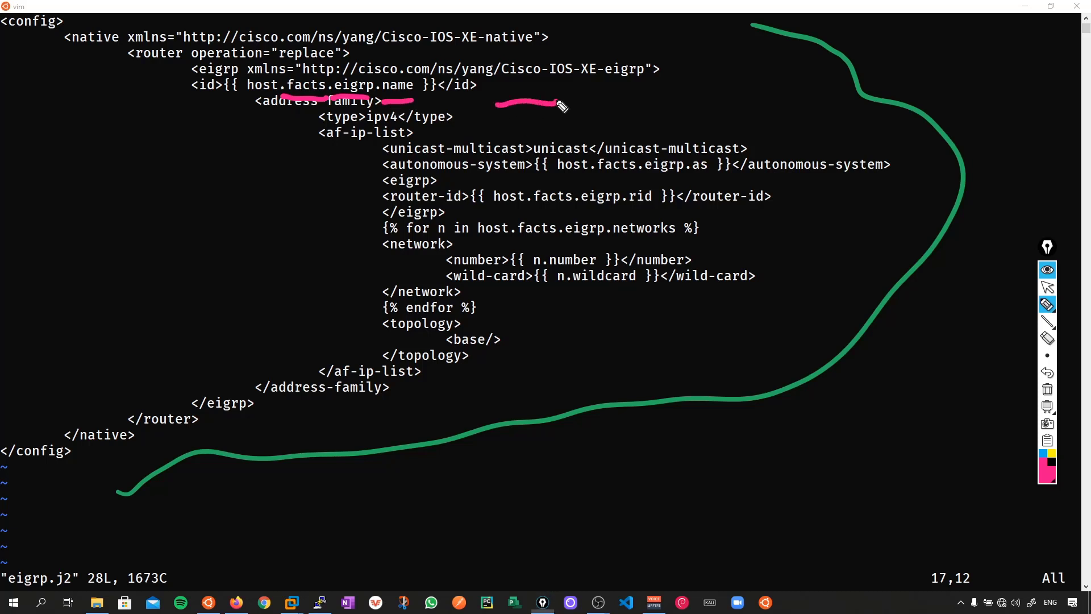
drag(581, 108, 703, 105)
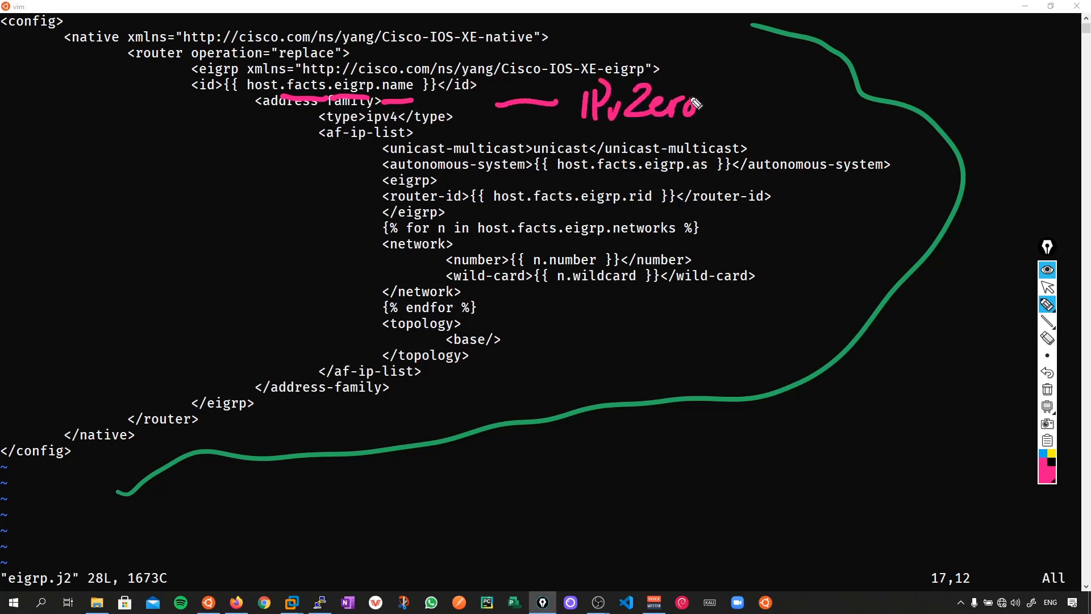
drag(630, 180, 713, 184)
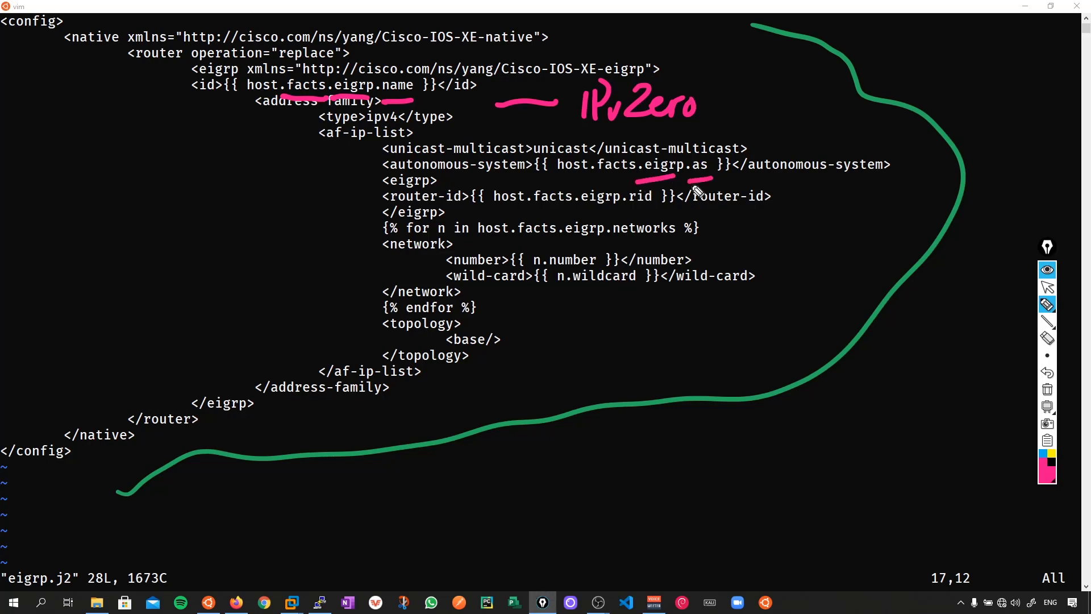
drag(787, 122, 825, 146)
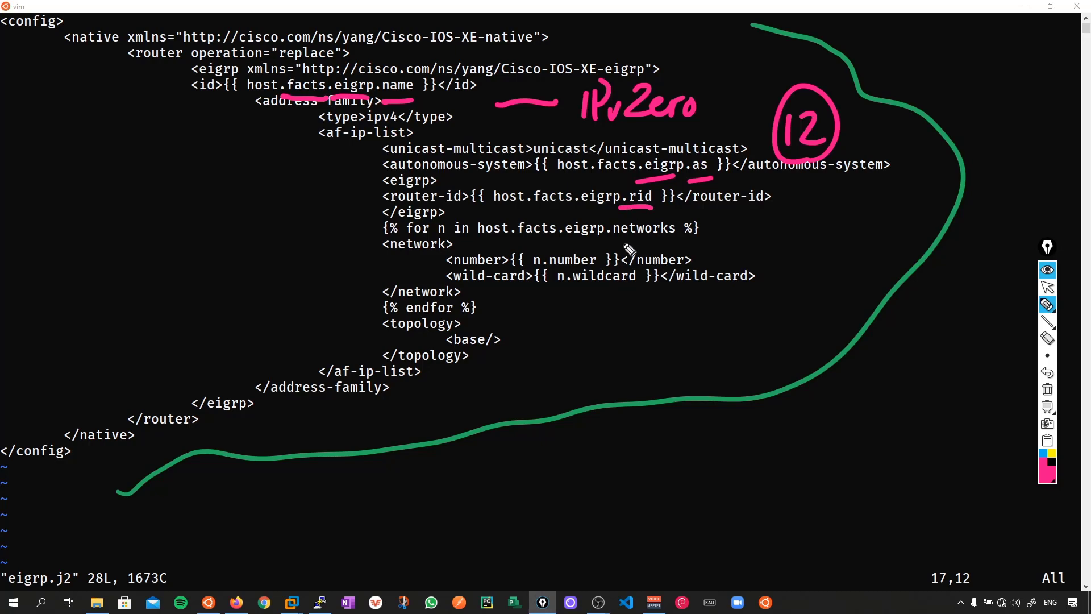
drag(555, 241, 650, 236)
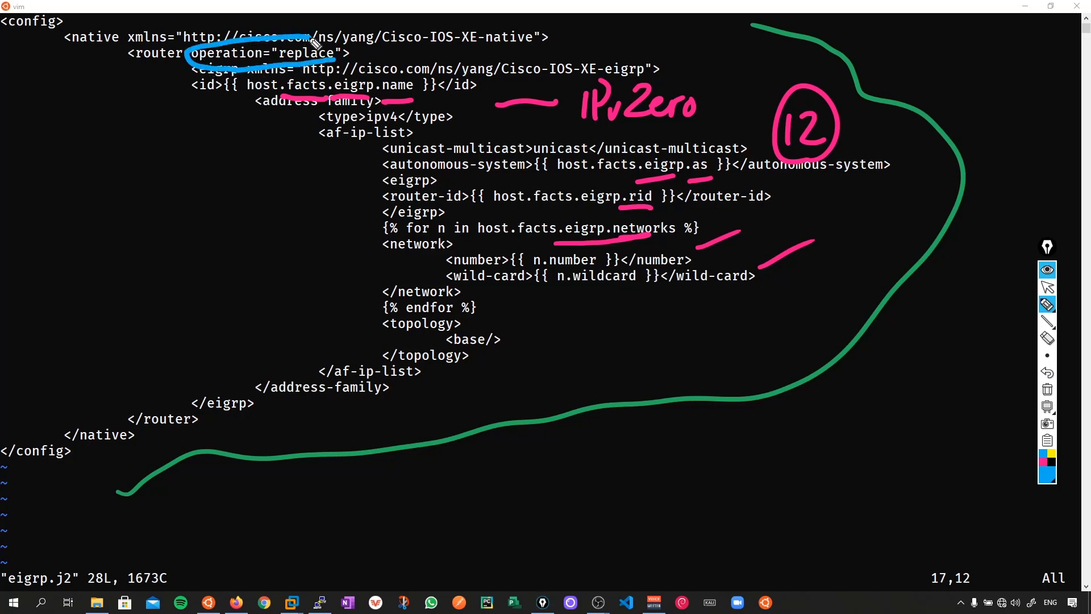
drag(147, 63, 105, 105)
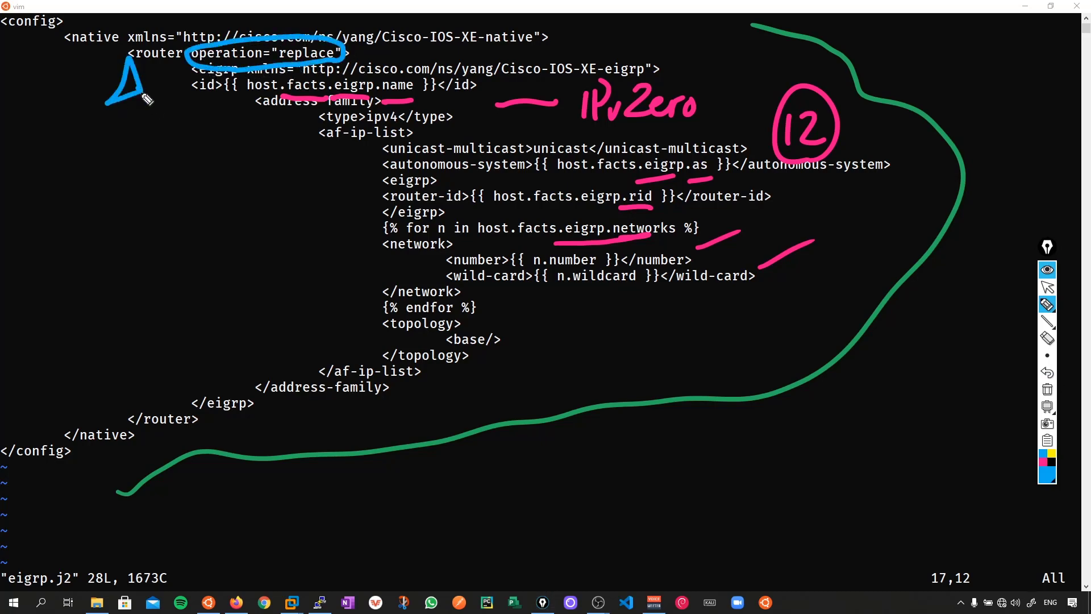
drag(129, 95, 143, 380)
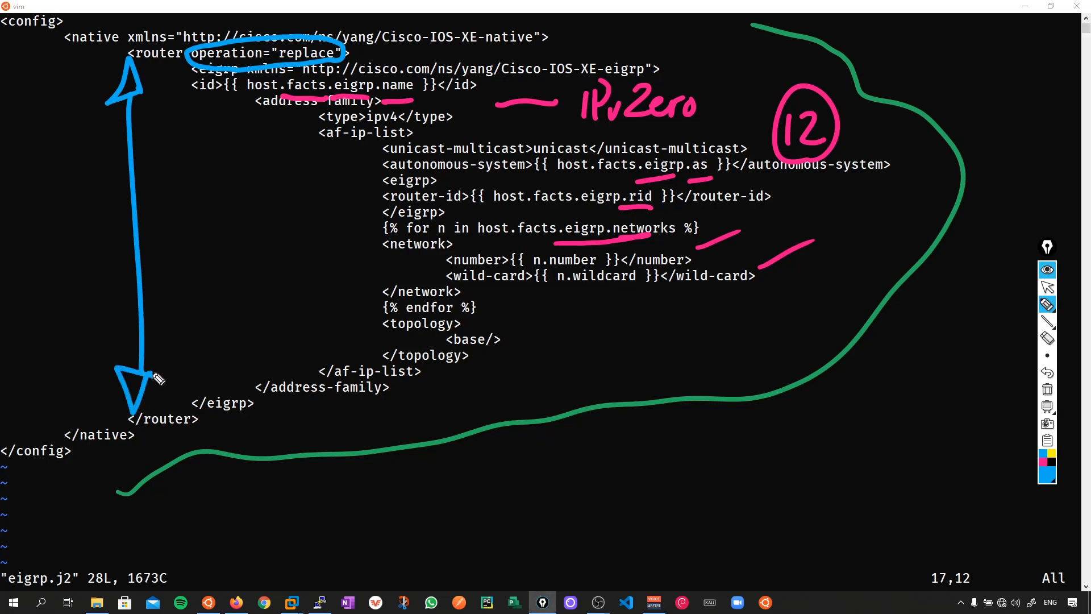
drag(718, 62, 758, 333)
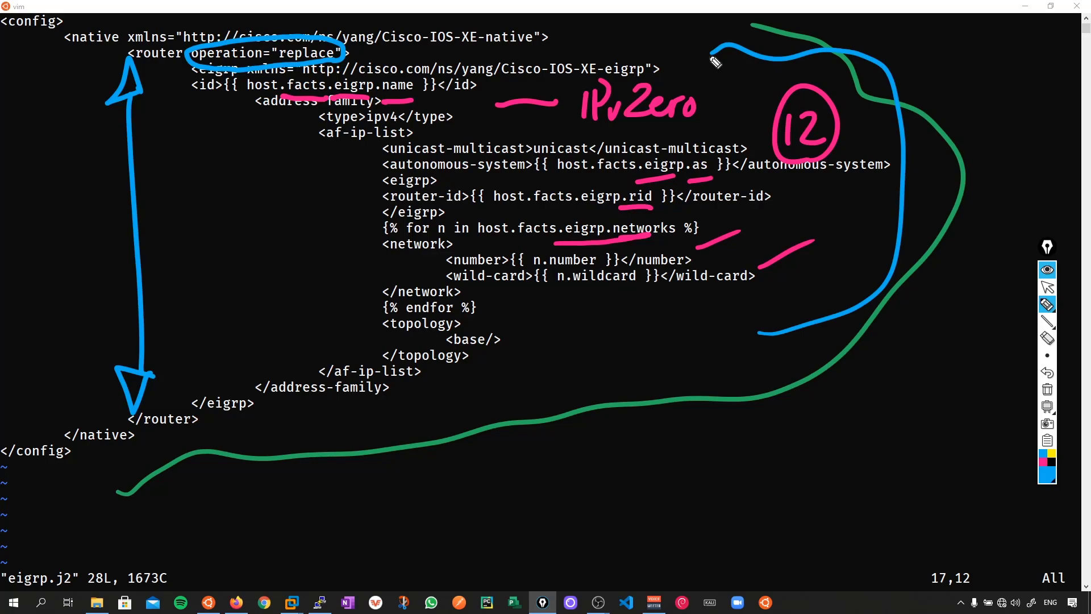
click(263, 603)
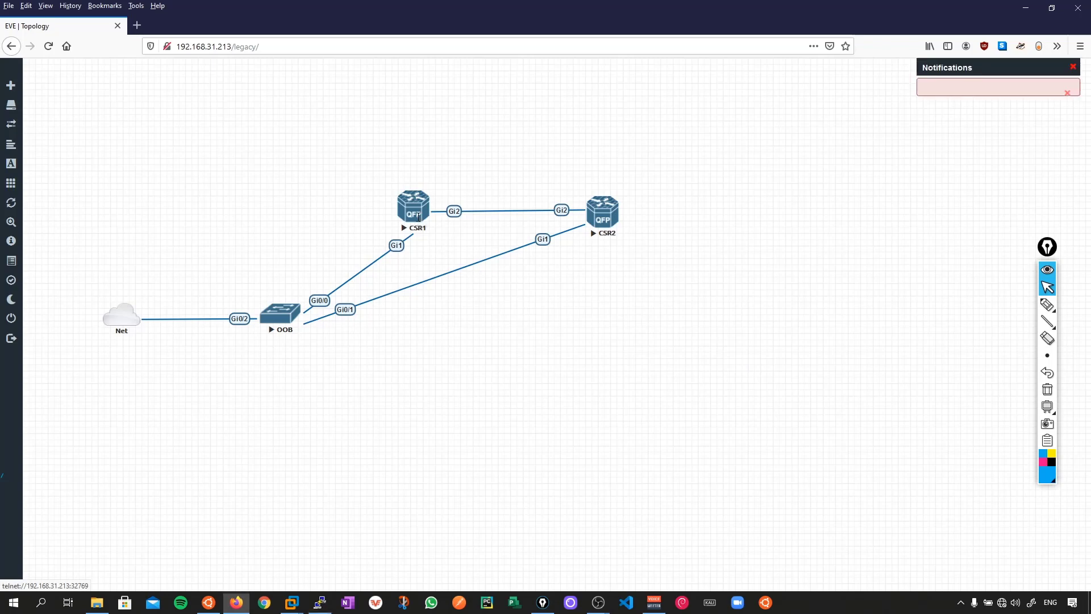
Step: Run 'show run | sec eigrp' on CSR1 to recheck its hello-interval, summary and stub settings
text(show run)
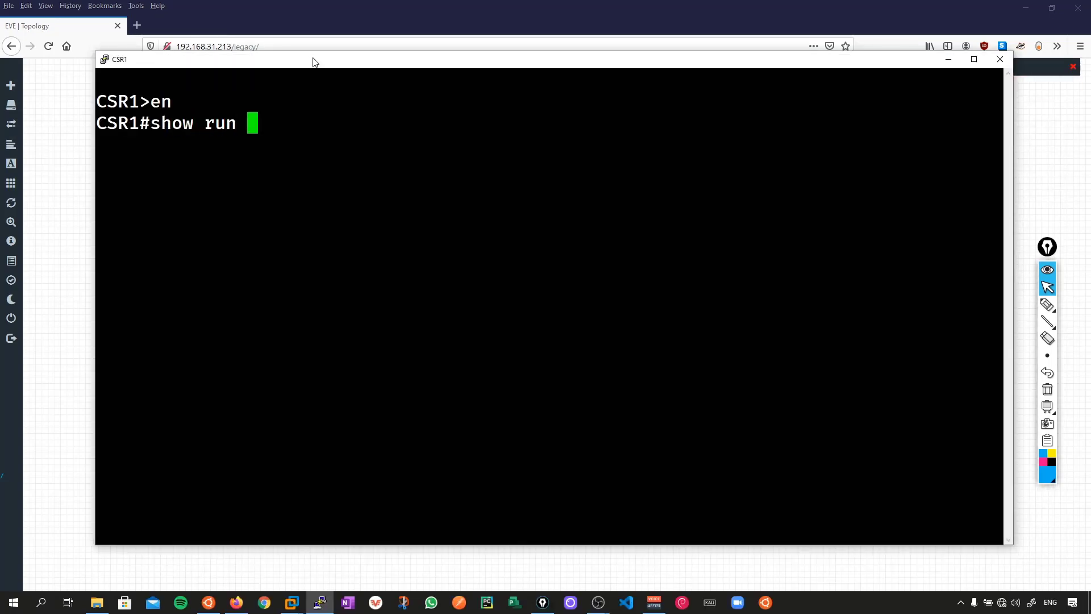
text(|)
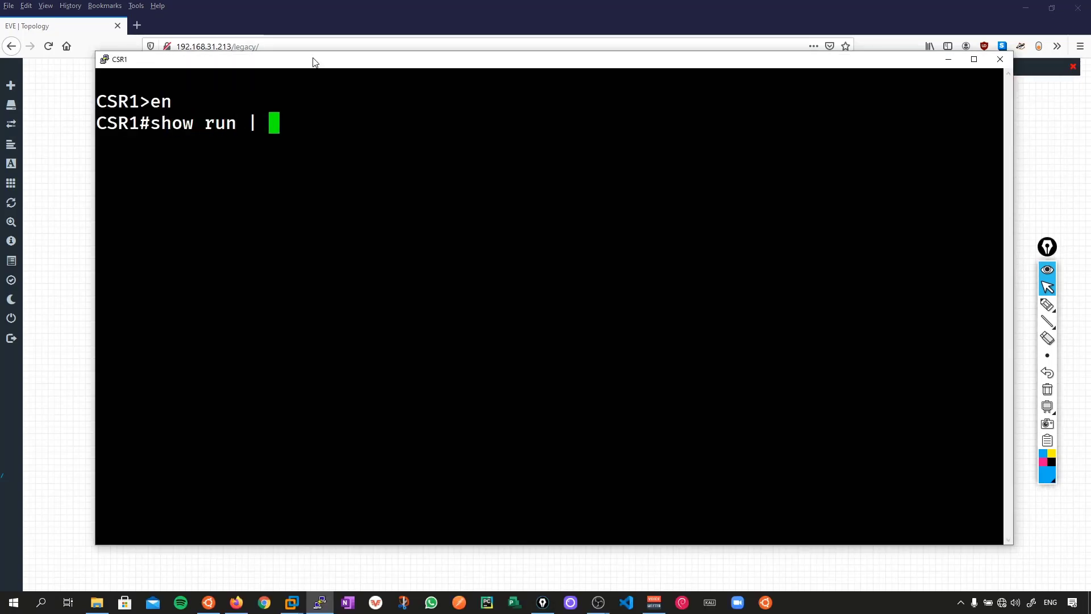
text(sec eigrp)
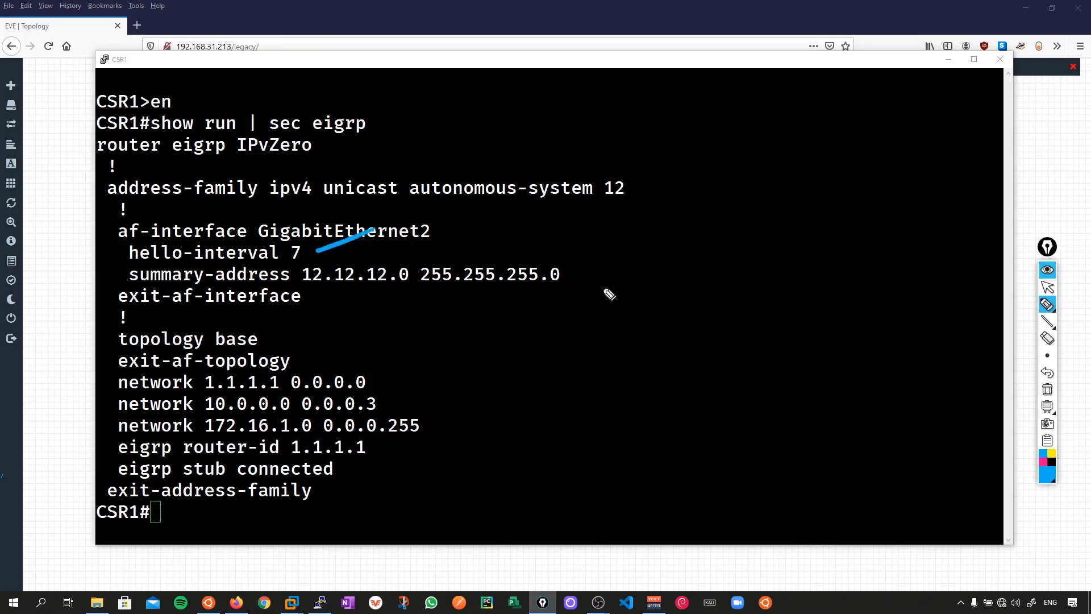
drag(570, 281, 644, 233)
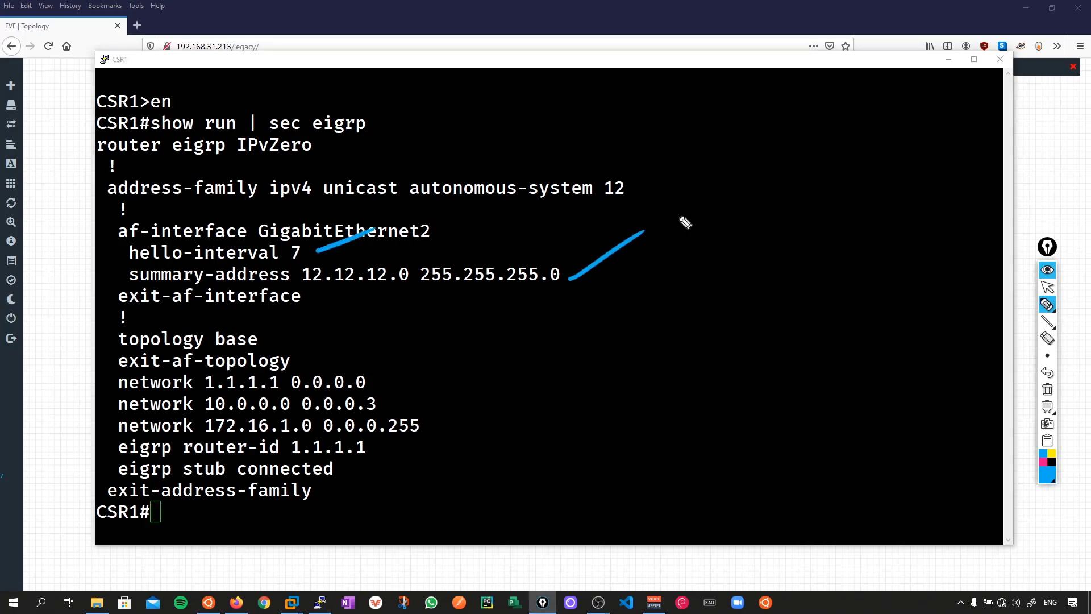
drag(348, 473, 414, 469)
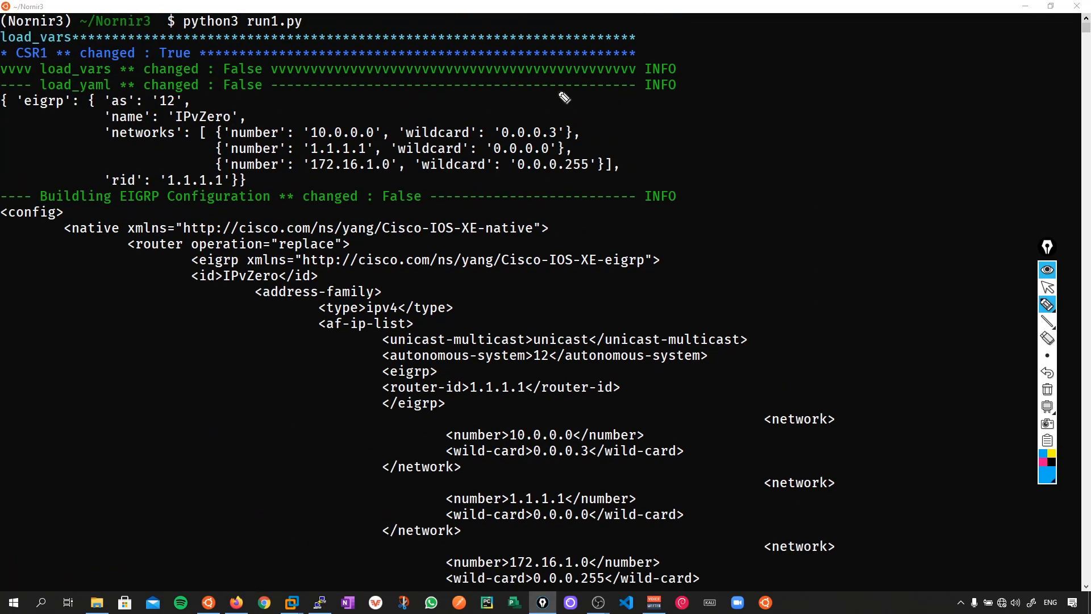
Step: Review run1.py's load_vars and netconf_edit_config output with CSR1's ok reply
drag(532, 190, 633, 167)
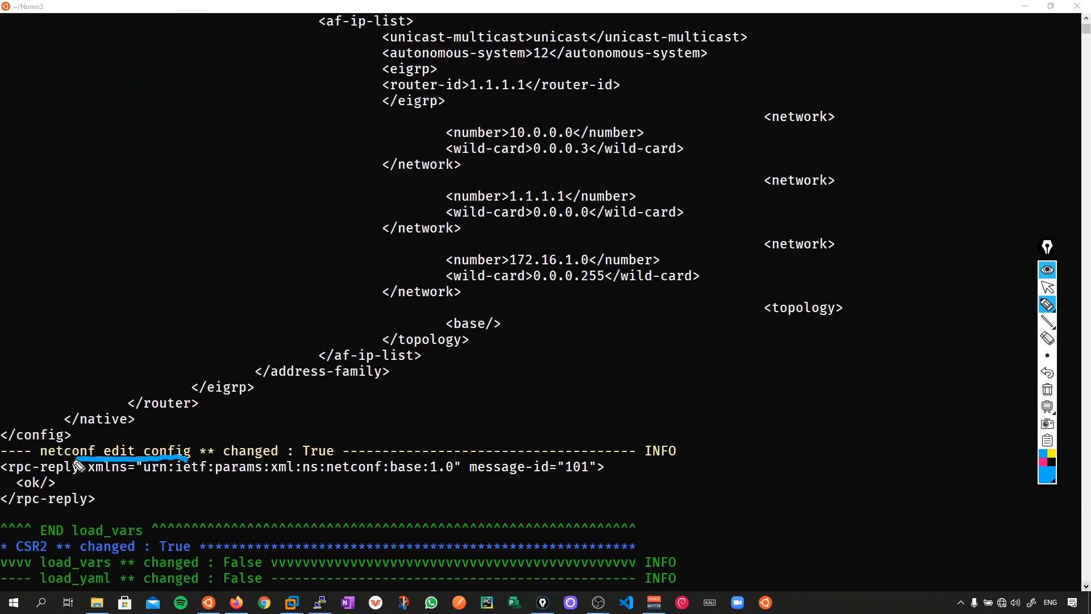
drag(14, 459, 56, 502)
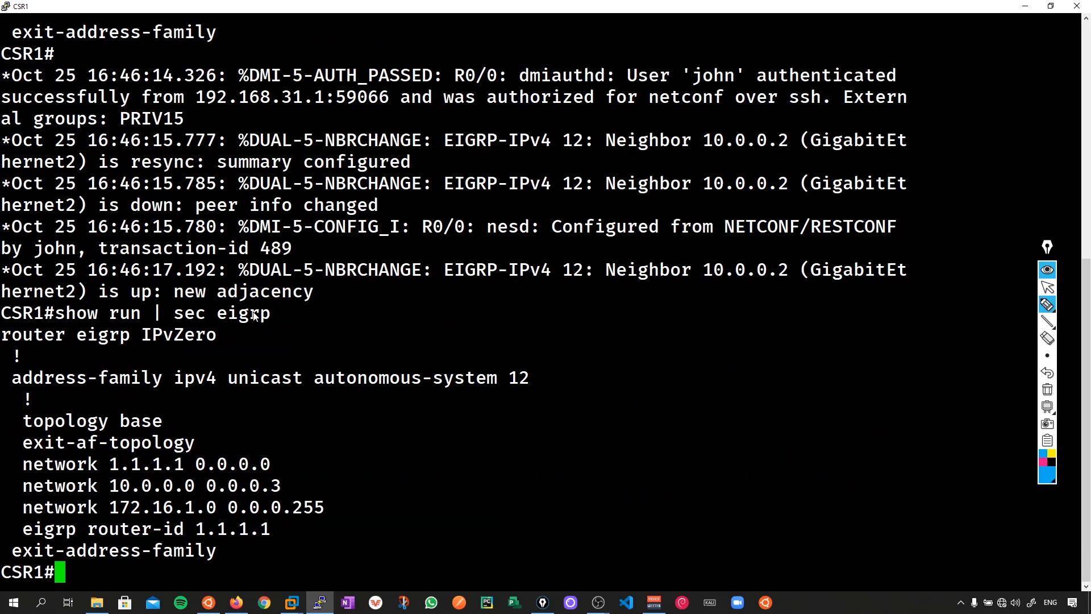
Step: Verify CSR1's EIGRP config now shows only three networks and router-id 1.1.1.1
drag(282, 306, 317, 560)
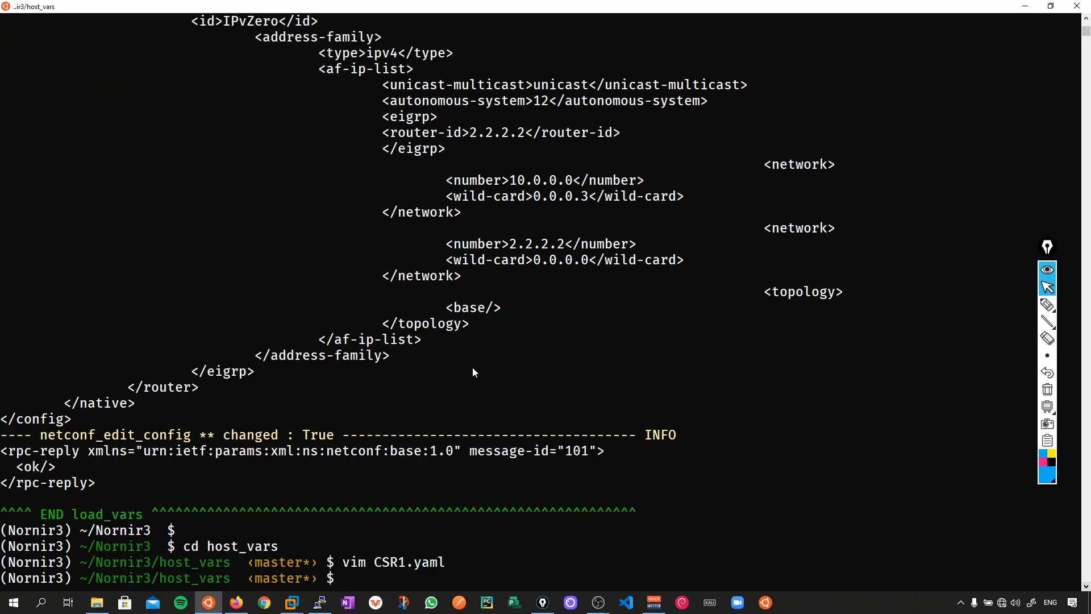
Step: Run git status showing CSR1.yaml modified unstaged and CSR1.yaml, CSR2.yaml staged as new
text(git status)
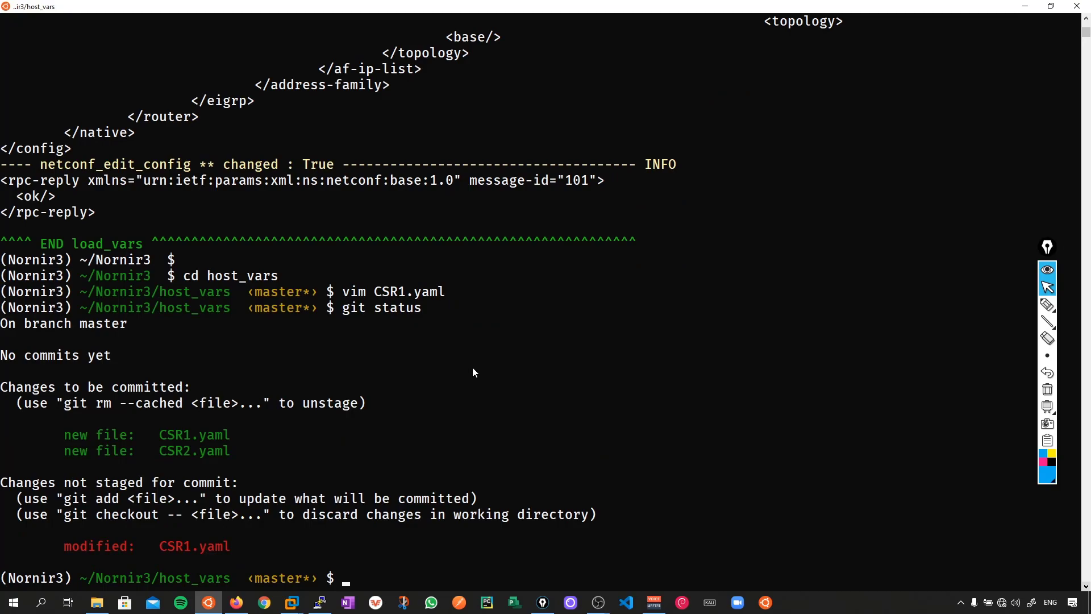
text(d)
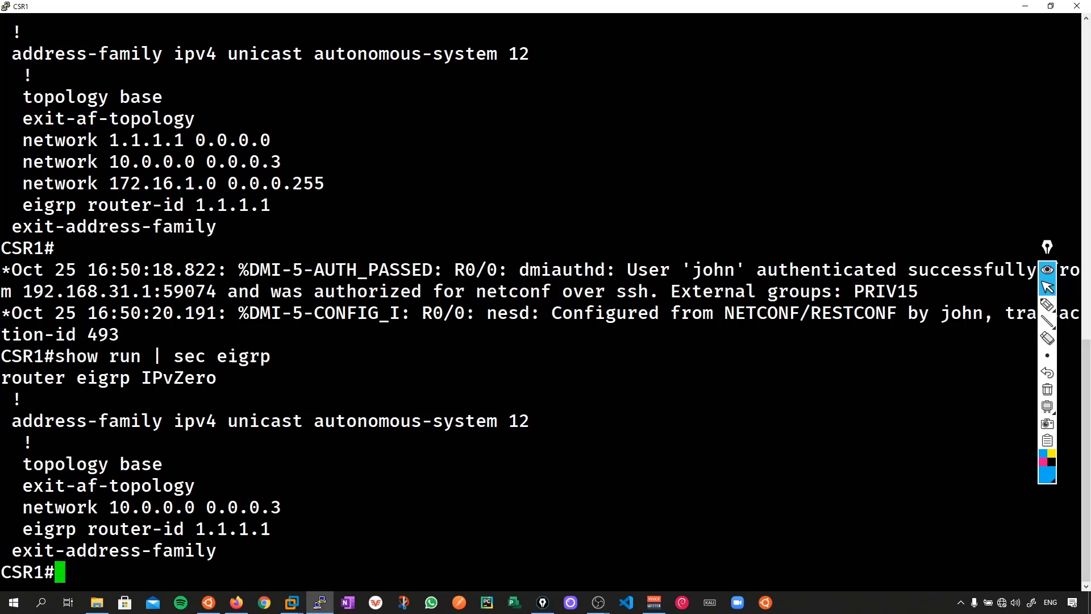
Step: In the Nornir terminal, enter host_vars and restore CSR1.yaml with git checkout before re-pushing EIGRP
click(208, 602)
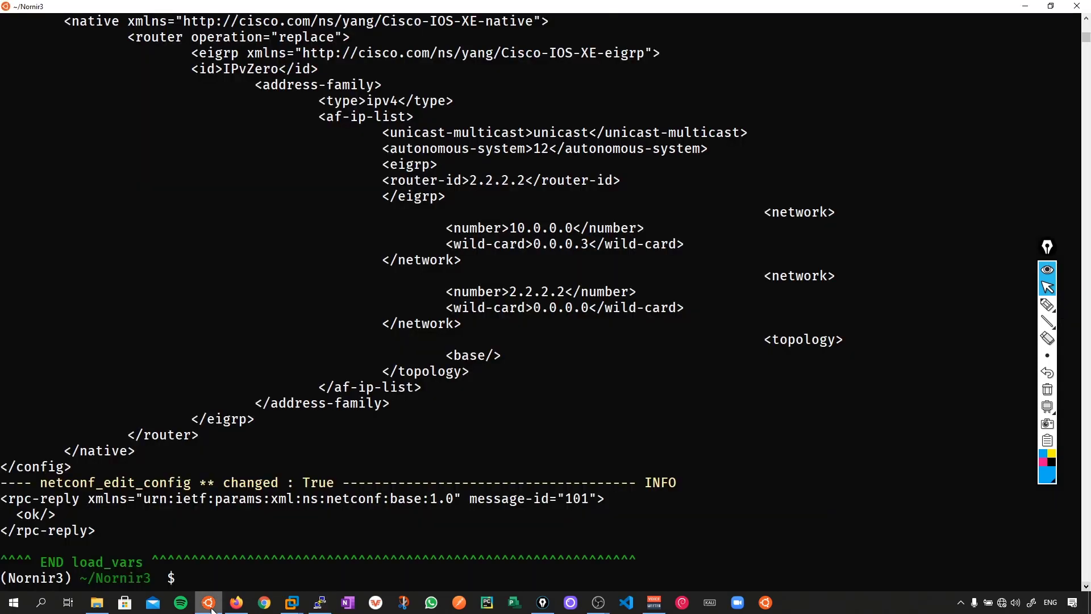
text(cd host_vars)
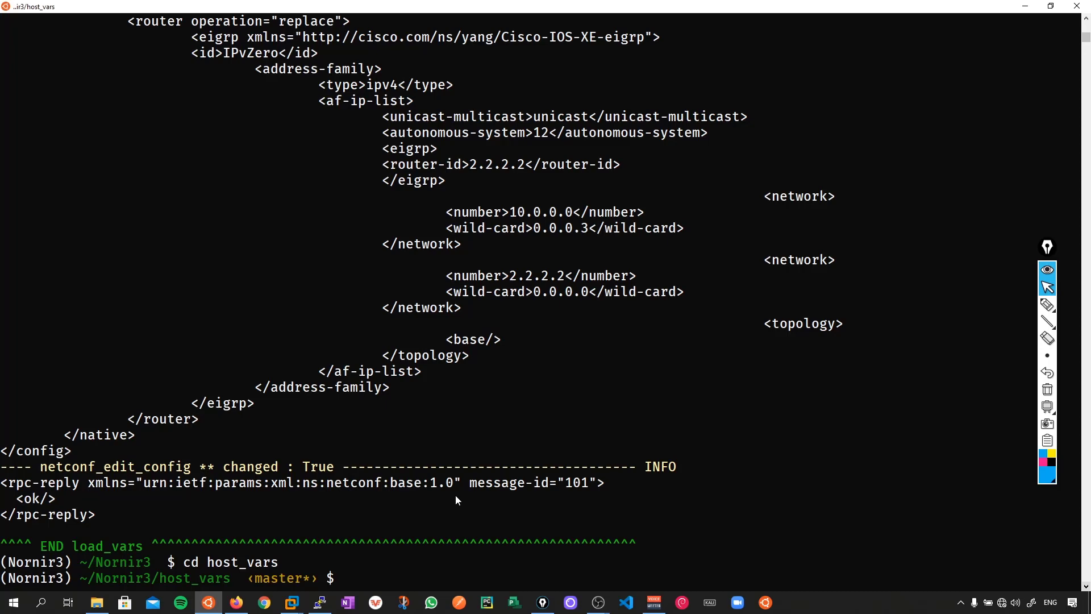
text(git checkou)
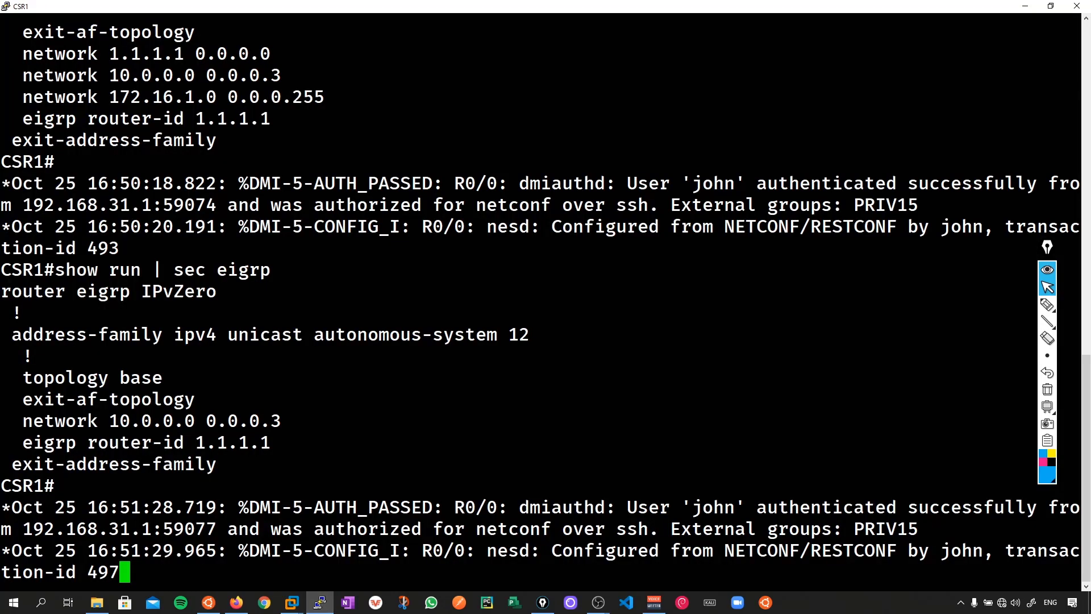
scroll(down, 3)
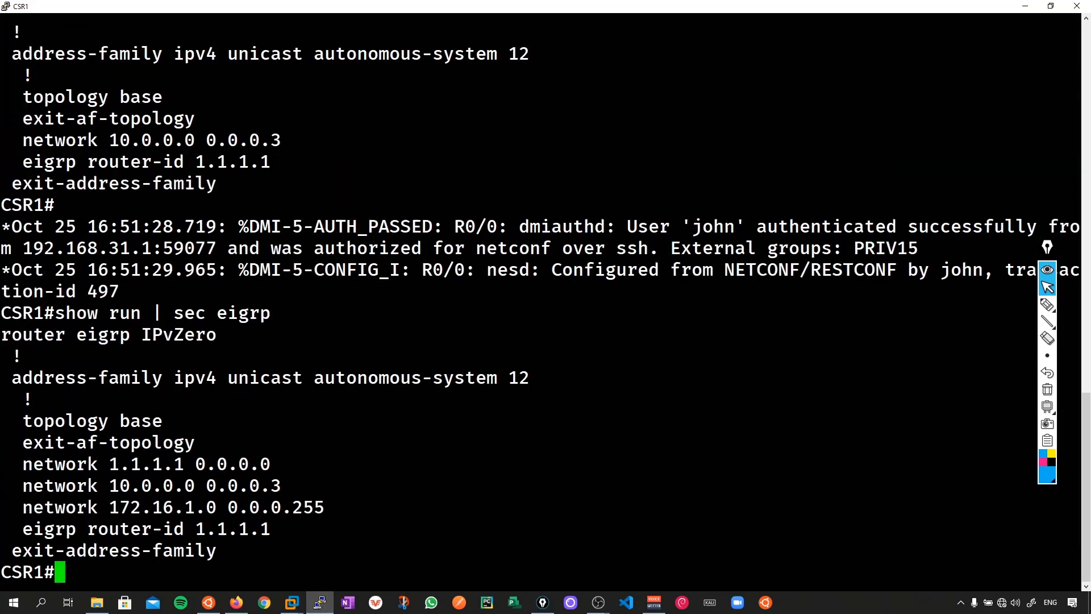